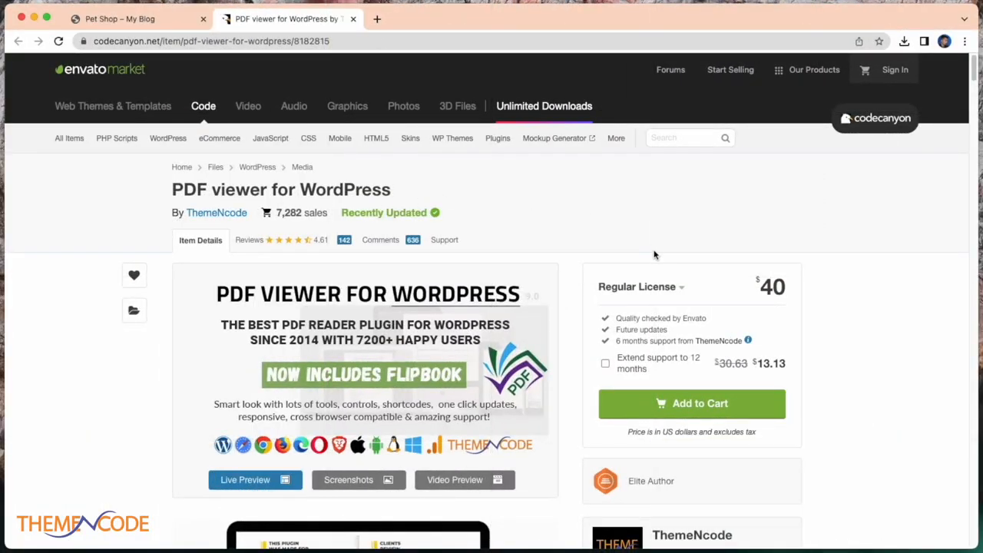
pyautogui.moveTo(101, 441)
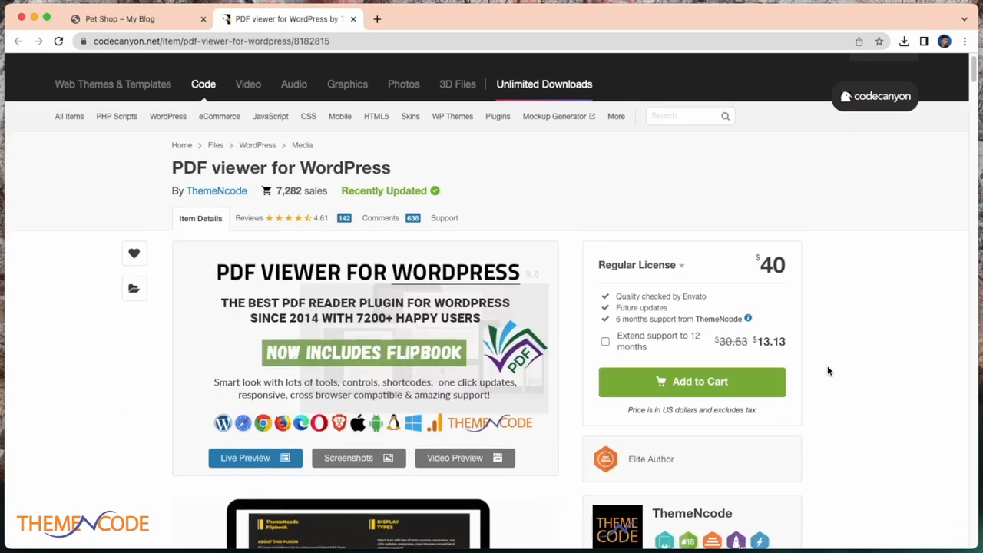
# - Flip the Pet Shop Paradise flipbook forward to its last page, the Pet Shop ad
pyautogui.scroll(-3)
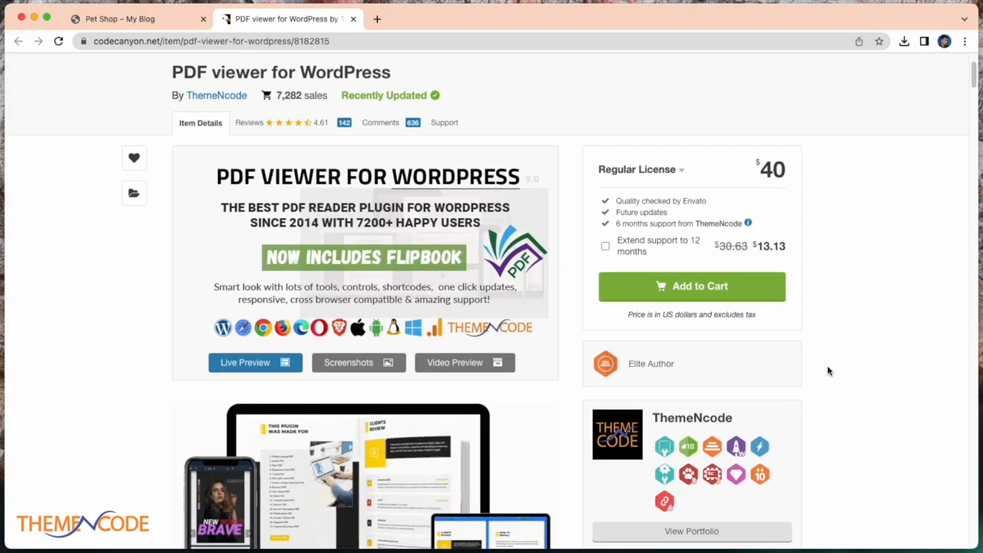
pyautogui.scroll(-3)
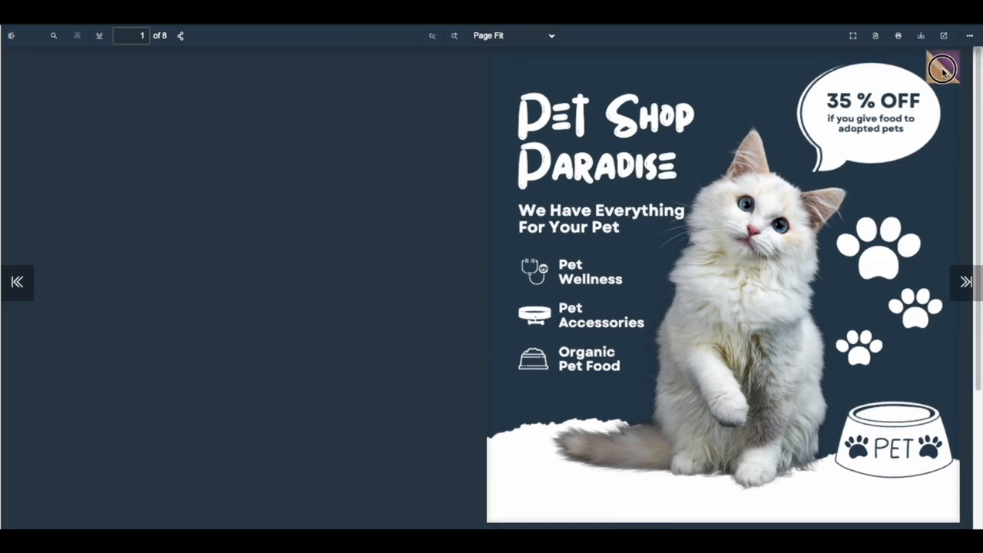
pyautogui.click(967, 282)
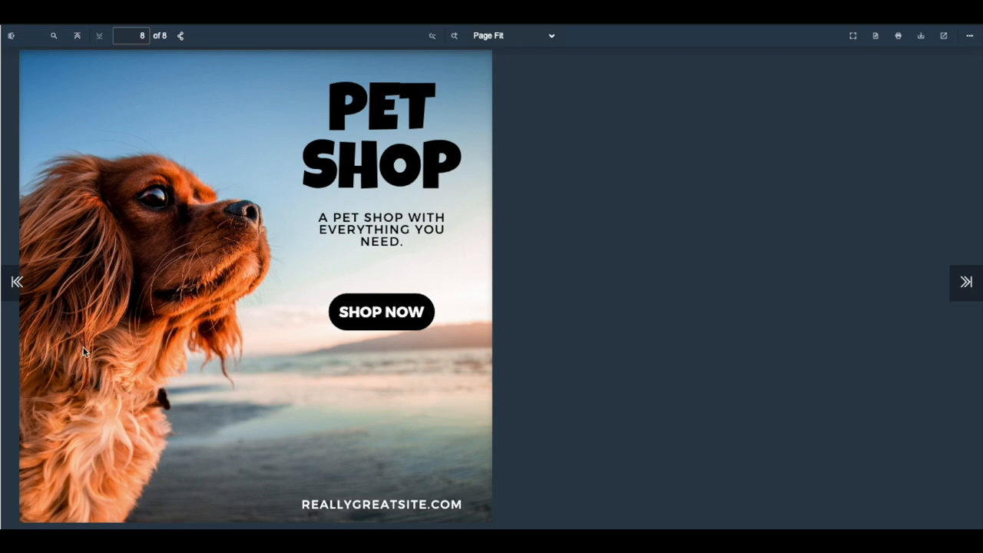
pyautogui.click(17, 282)
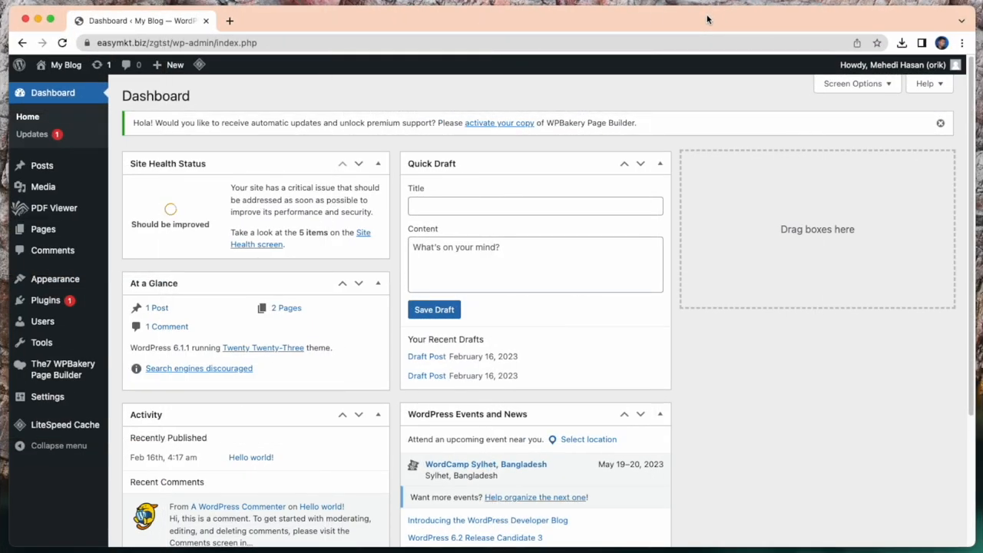
pyautogui.moveTo(43, 166)
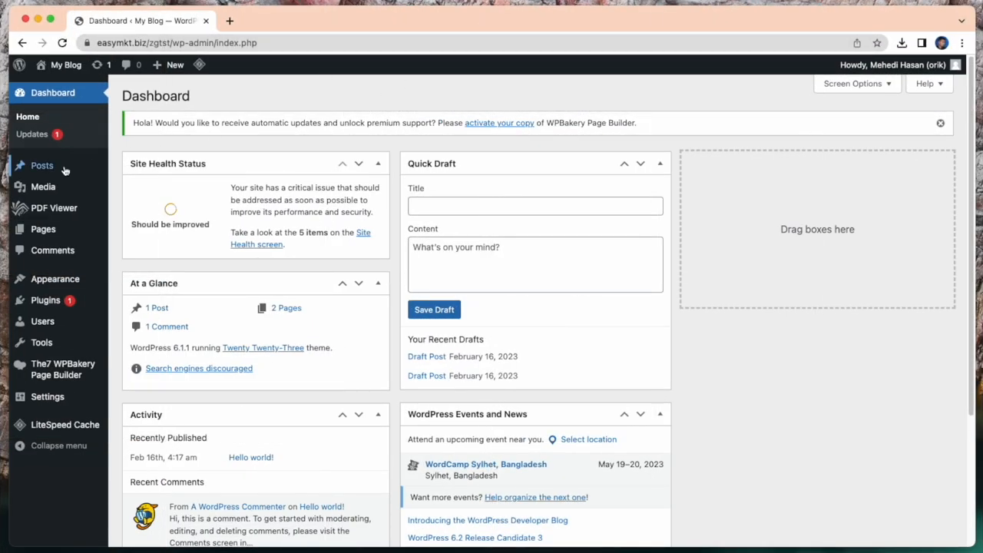
pyautogui.moveTo(43, 229)
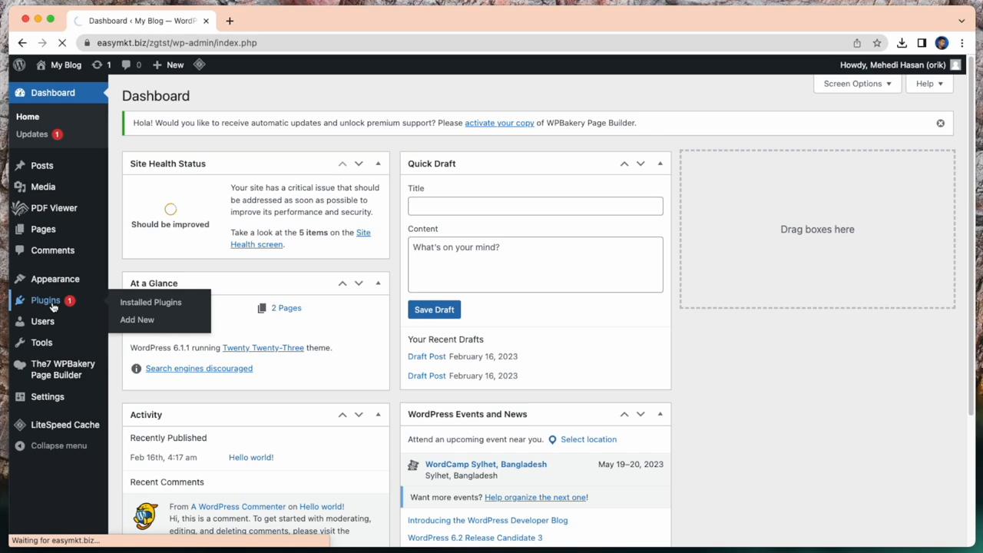
# - Go to the Installed Plugins list from the admin sidebar
pyautogui.click(151, 301)
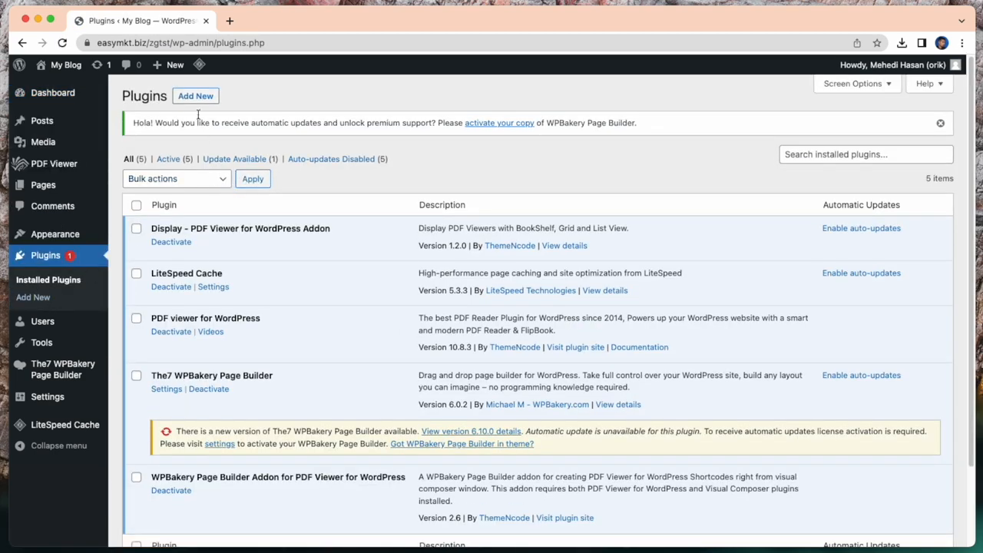
pyautogui.click(195, 96)
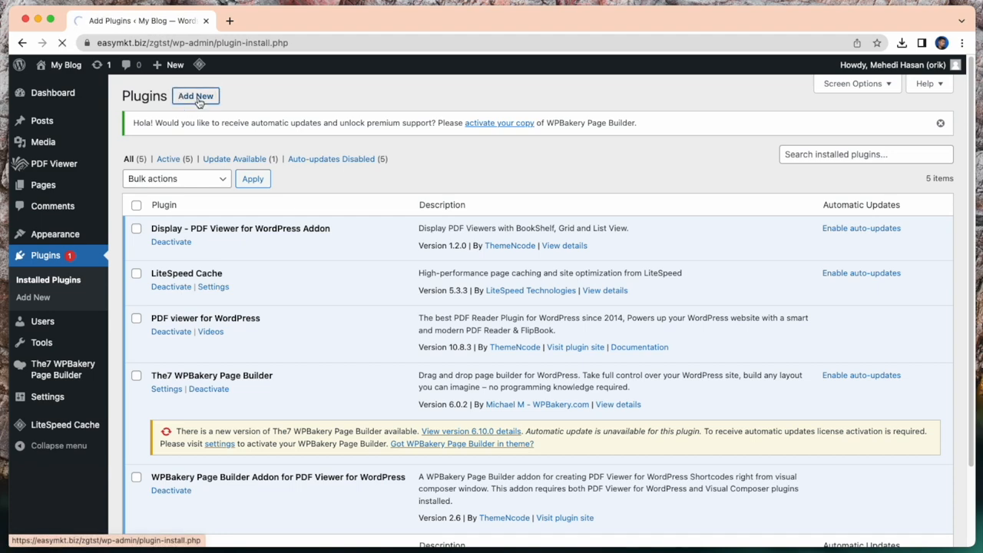
pyautogui.click(195, 95)
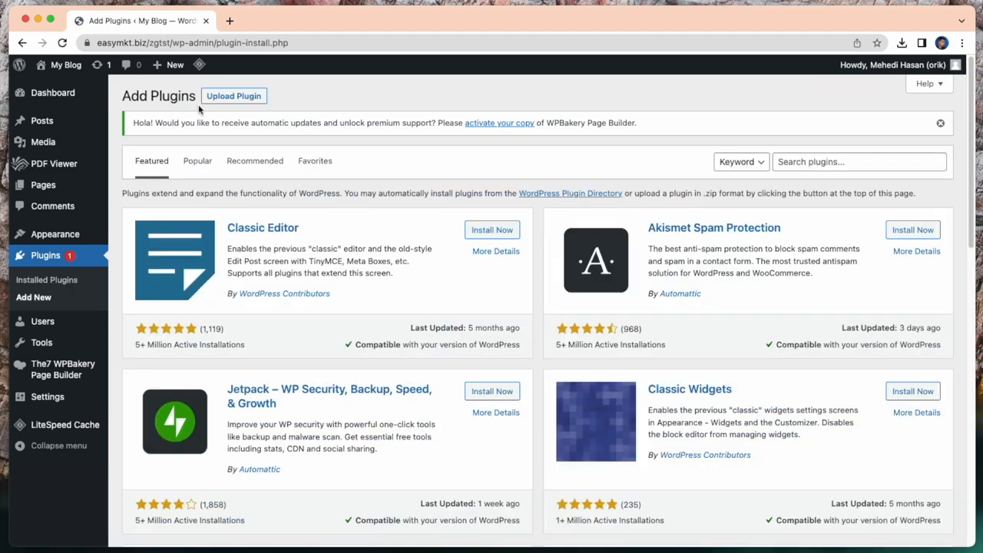
pyautogui.moveTo(703, 87)
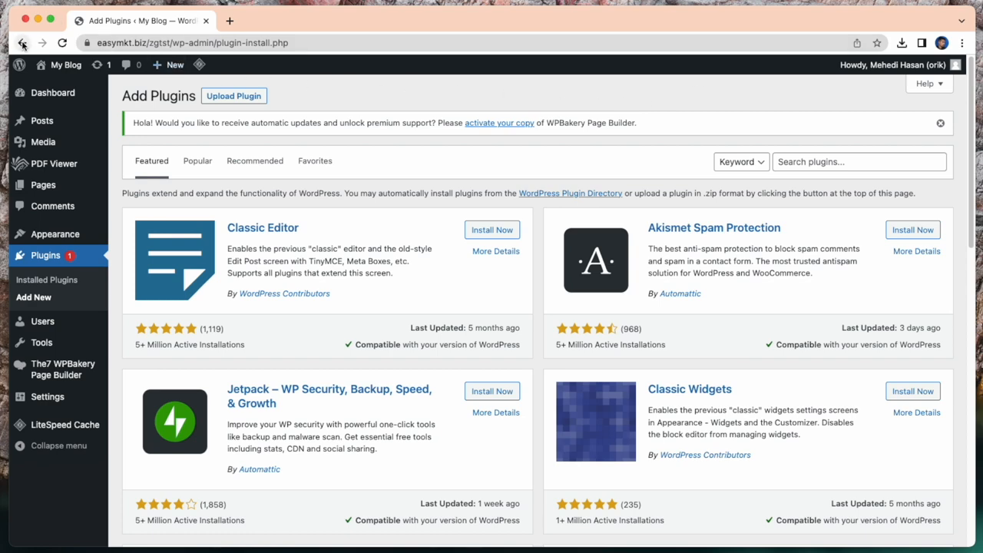
pyautogui.click(234, 95)
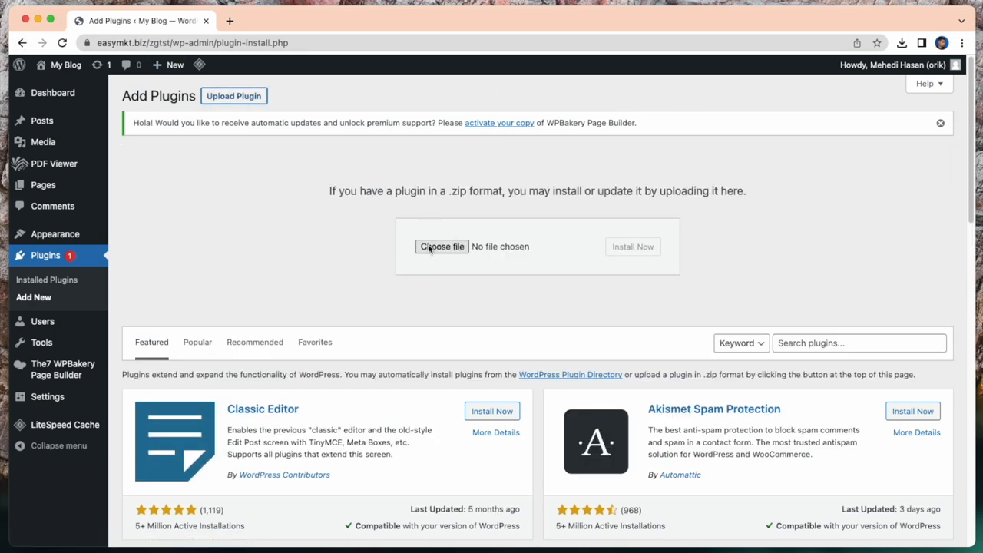
pyautogui.click(442, 246)
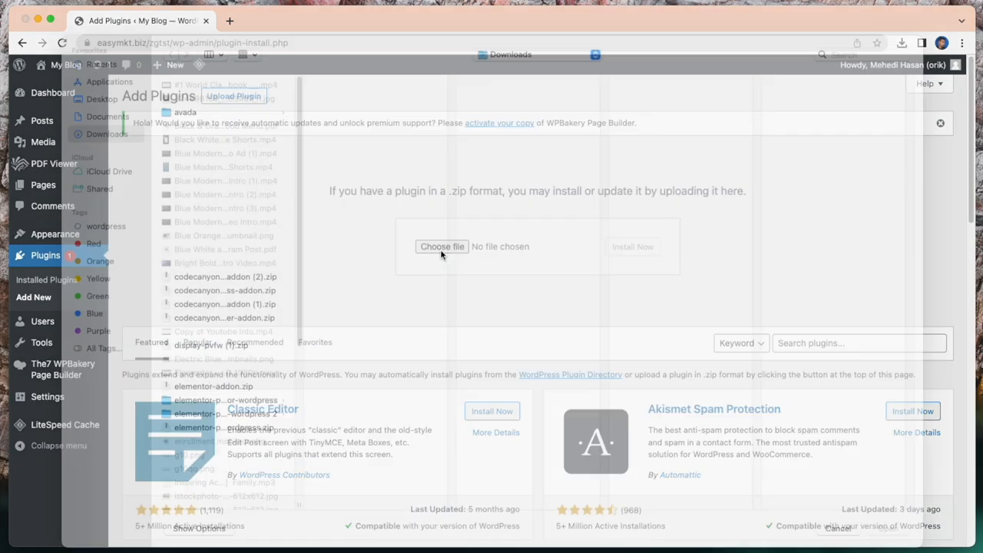
pyautogui.click(442, 246)
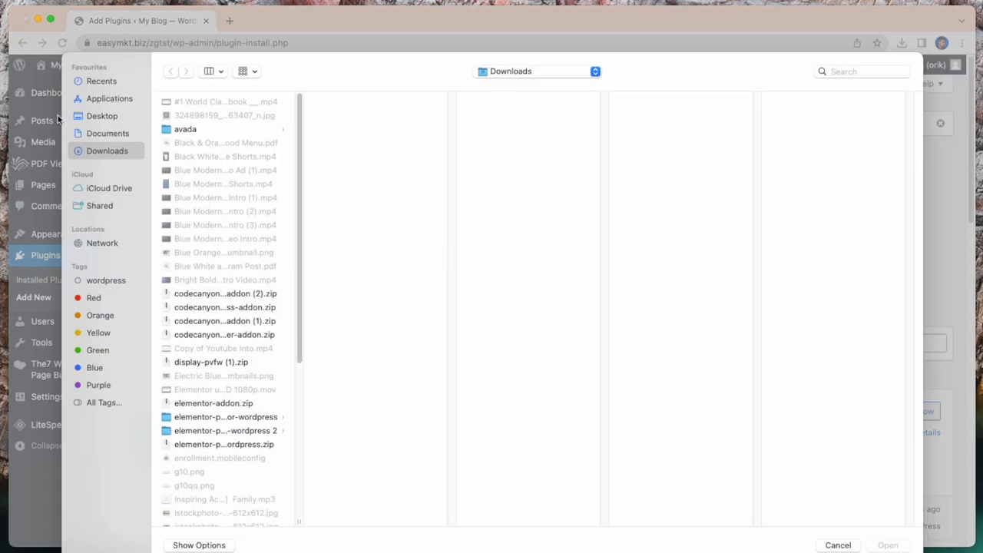
pyautogui.moveTo(811, 494)
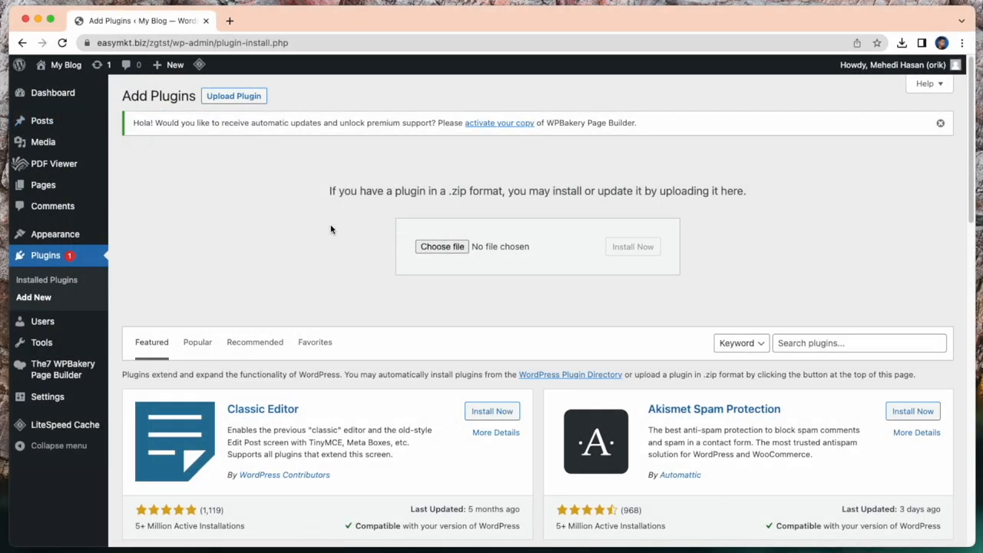
pyautogui.click(21, 43)
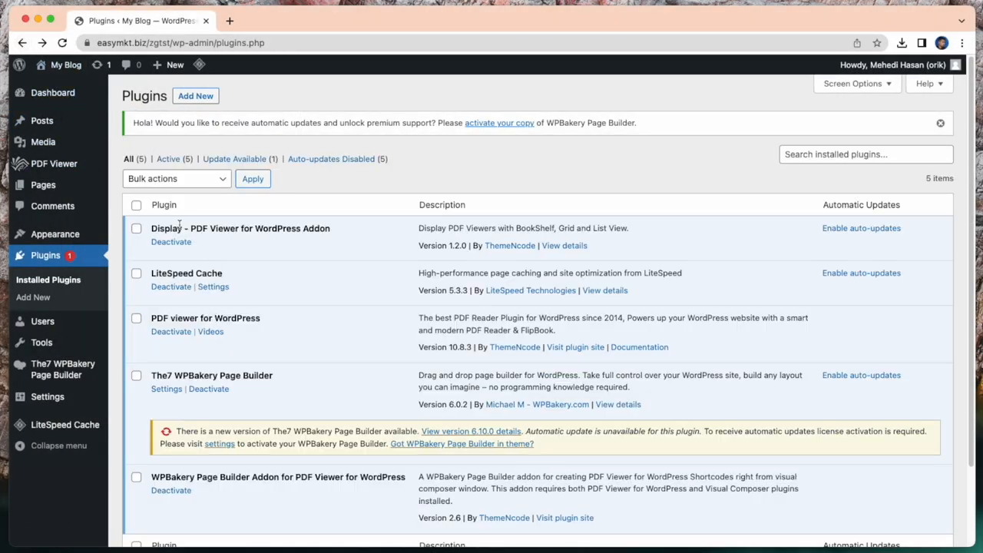
pyautogui.moveTo(198, 321)
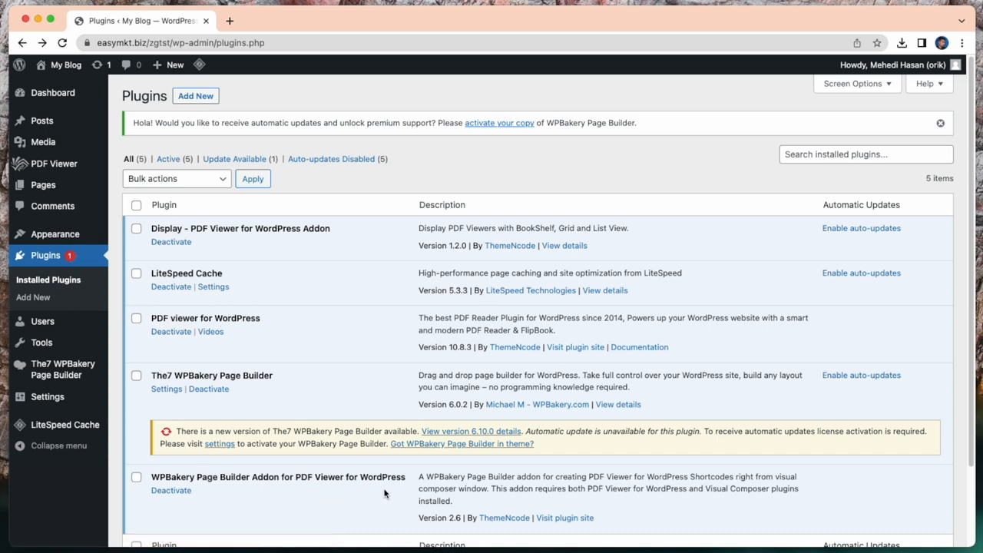
pyautogui.moveTo(255, 381)
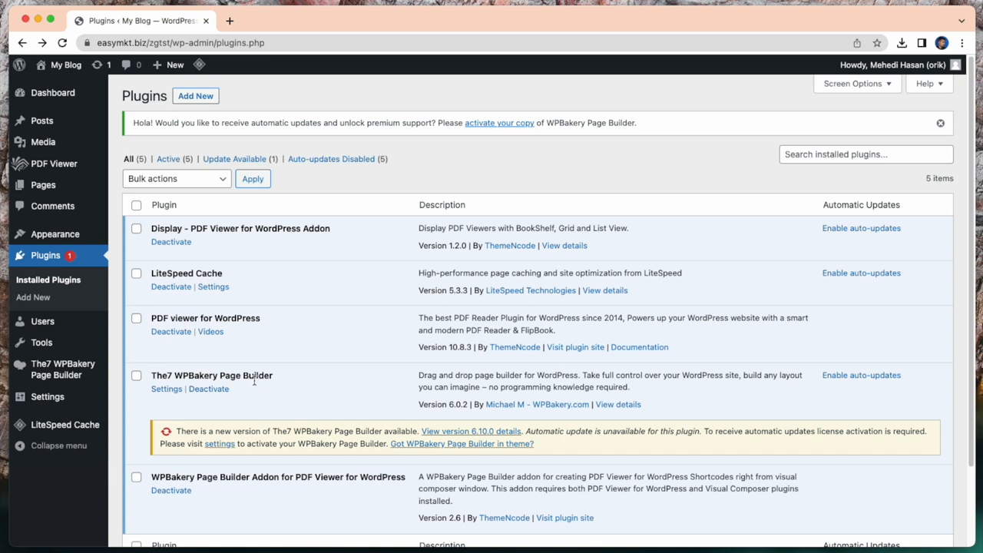
pyautogui.moveTo(252, 383)
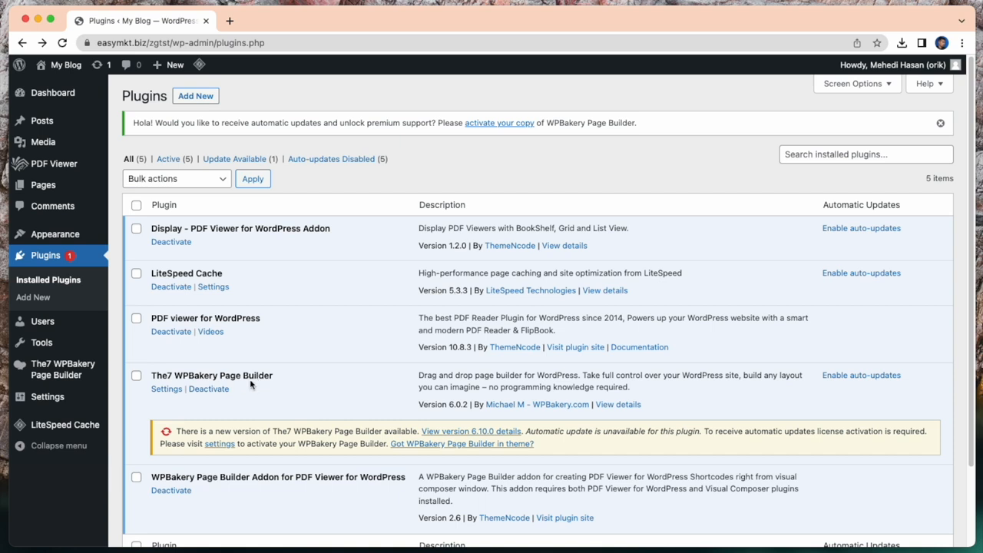
pyautogui.moveTo(240, 384)
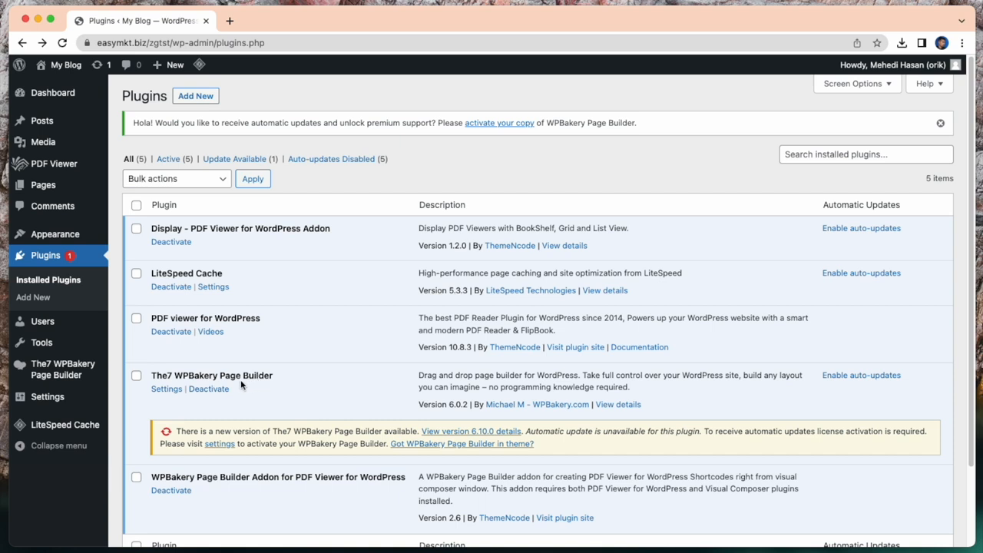
pyautogui.click(43, 184)
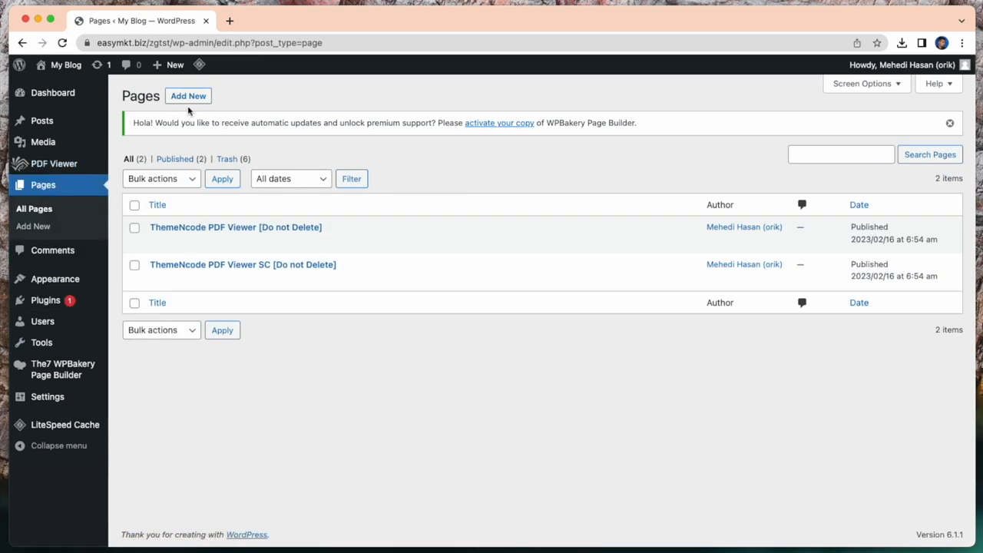
# - Create a new page titled 'Pet Shop' and bring up the block chooser for its body
pyautogui.click(187, 95)
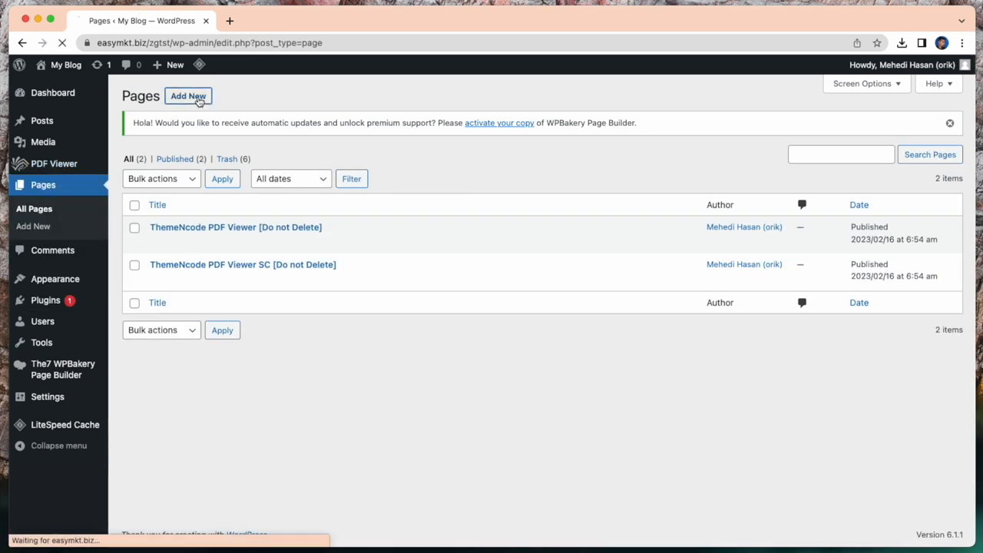
pyautogui.click(188, 95)
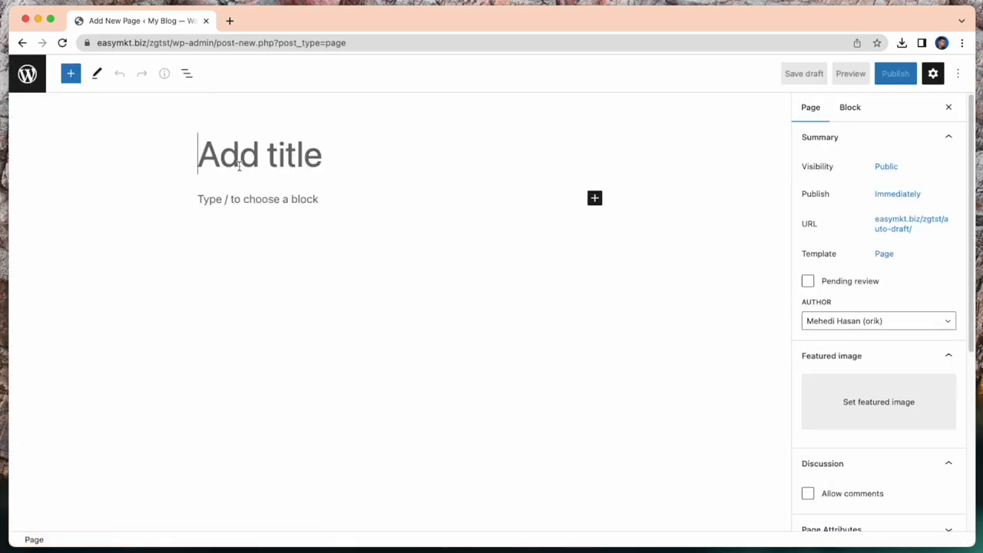
pyautogui.write('P')
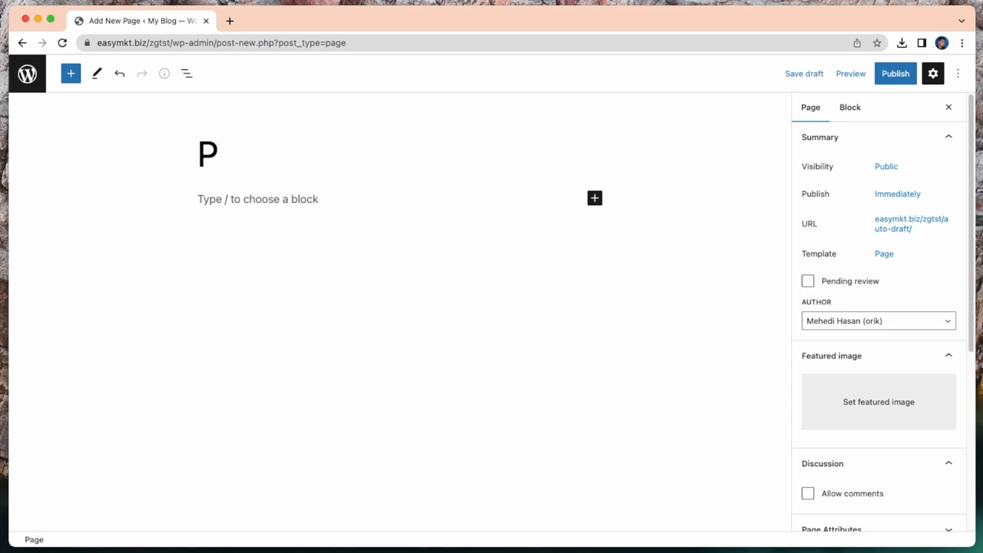
pyautogui.write('et')
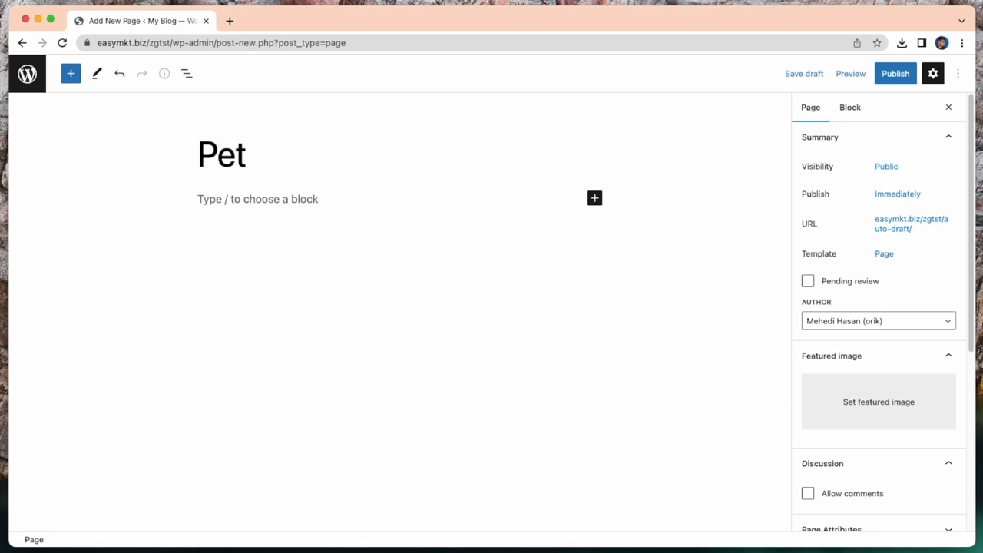
pyautogui.write('Shop')
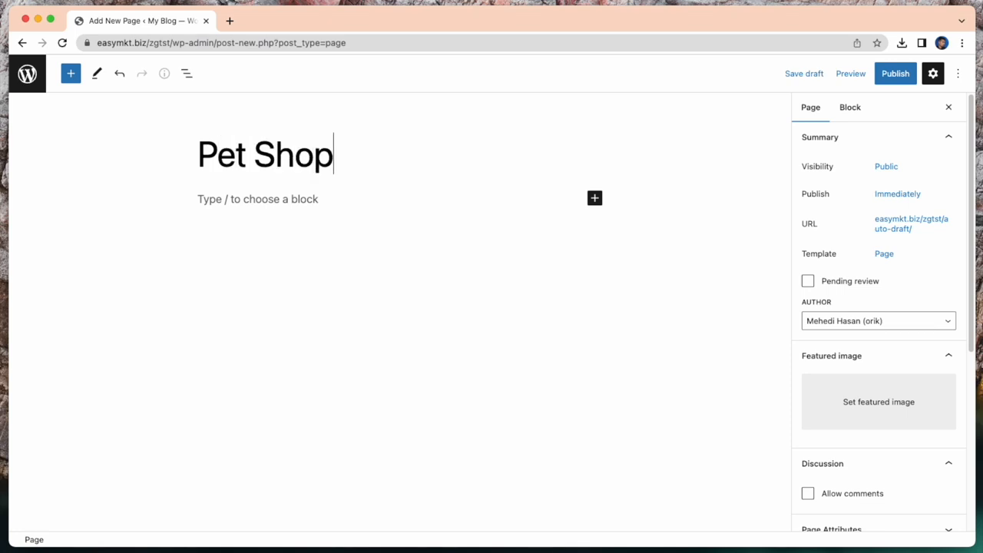
pyautogui.click(595, 198)
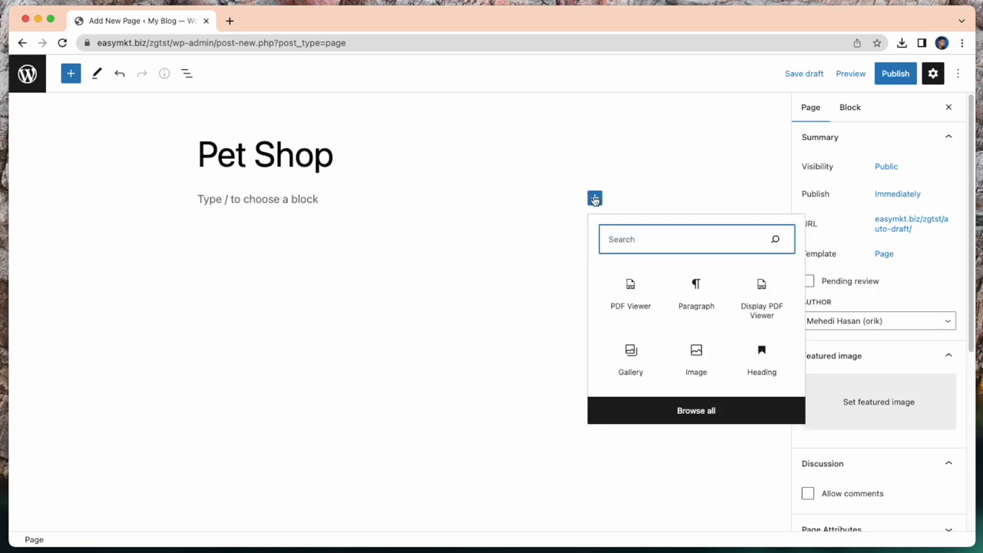
# - Embed the 'pet shop' PDF viewer in a PDF Viewer block and publish the page
pyautogui.click(630, 295)
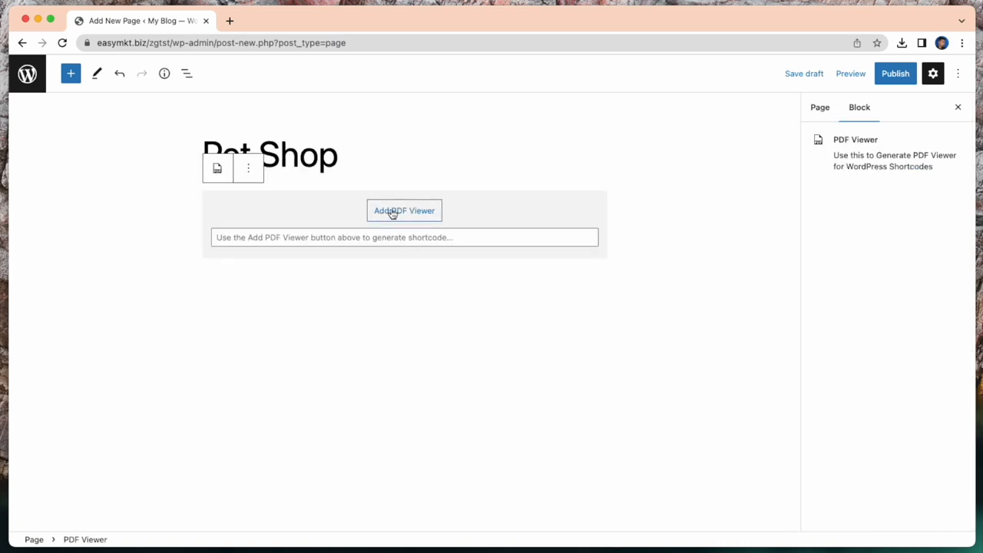
pyautogui.click(404, 211)
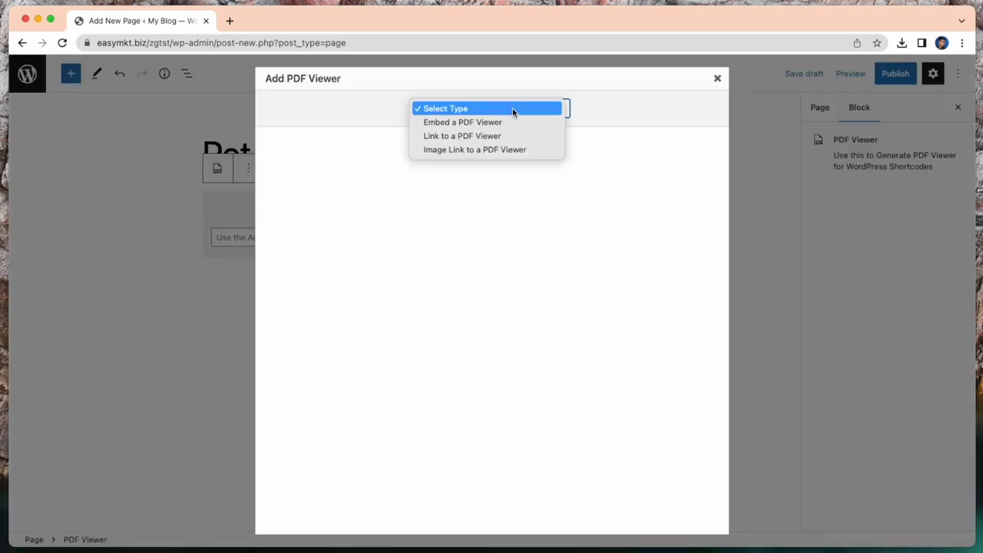
pyautogui.click(462, 123)
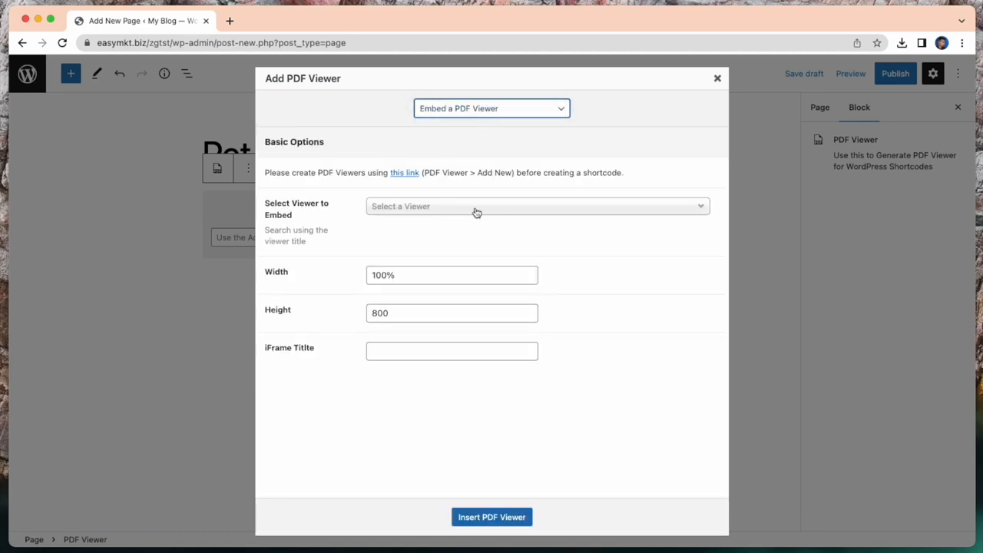
pyautogui.write('per')
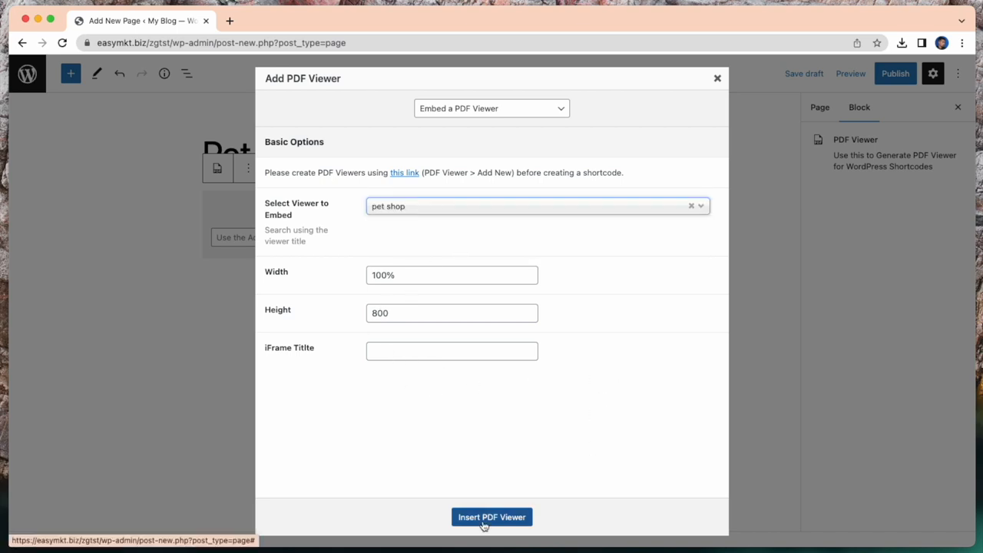
pyautogui.click(492, 516)
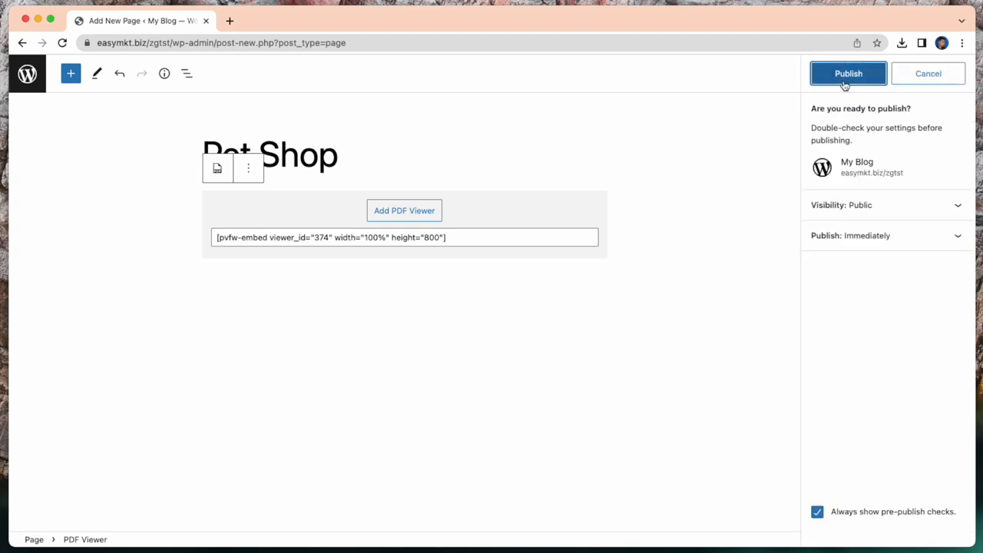
pyautogui.click(848, 73)
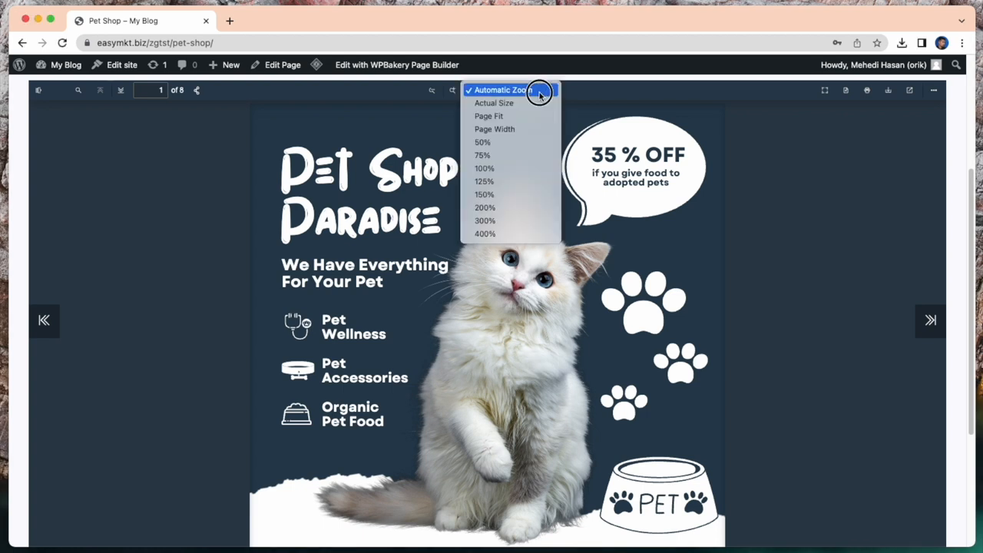
# - Set the live viewer to Page Fit with Book Flip and flip forward through the pages
pyautogui.click(488, 117)
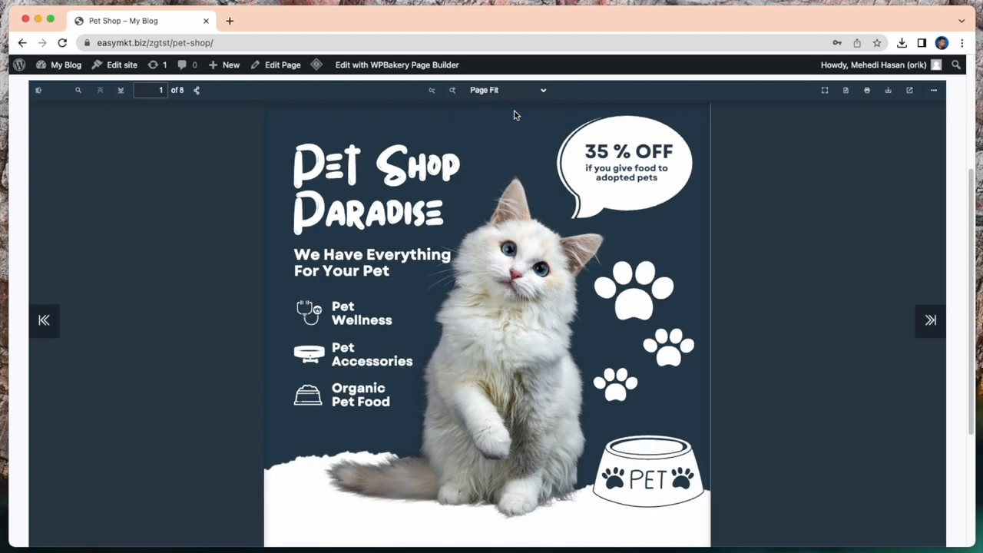
pyautogui.click(931, 321)
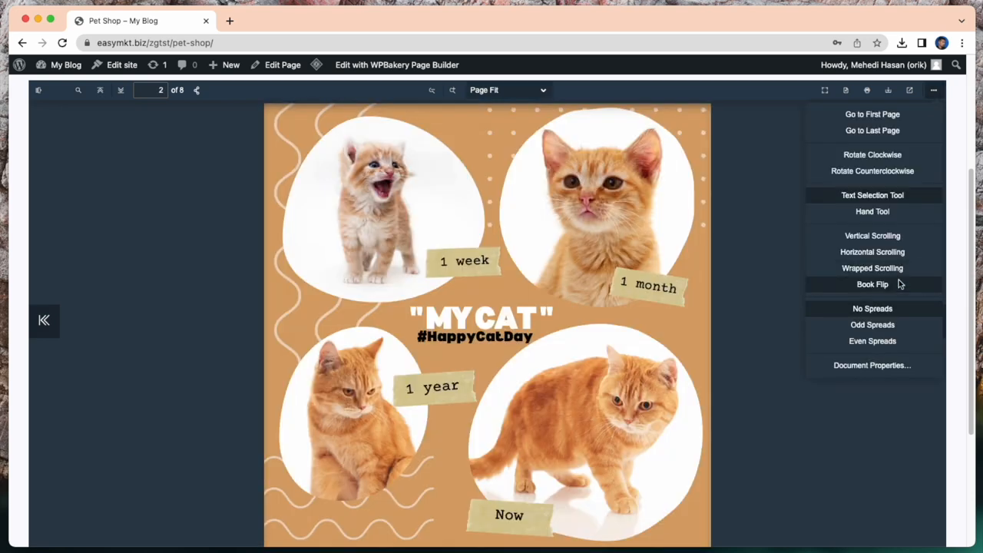
pyautogui.moveTo(872, 325)
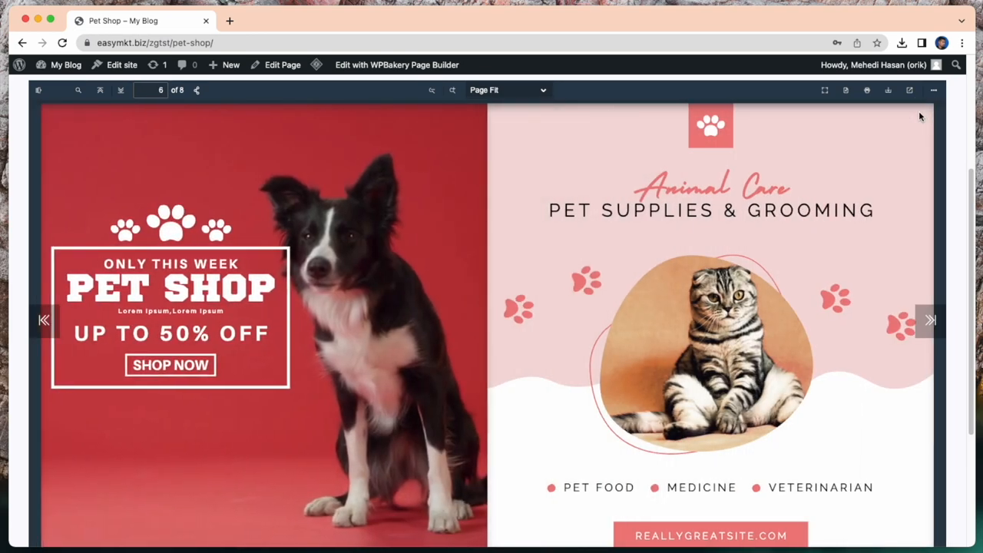
pyautogui.click(929, 321)
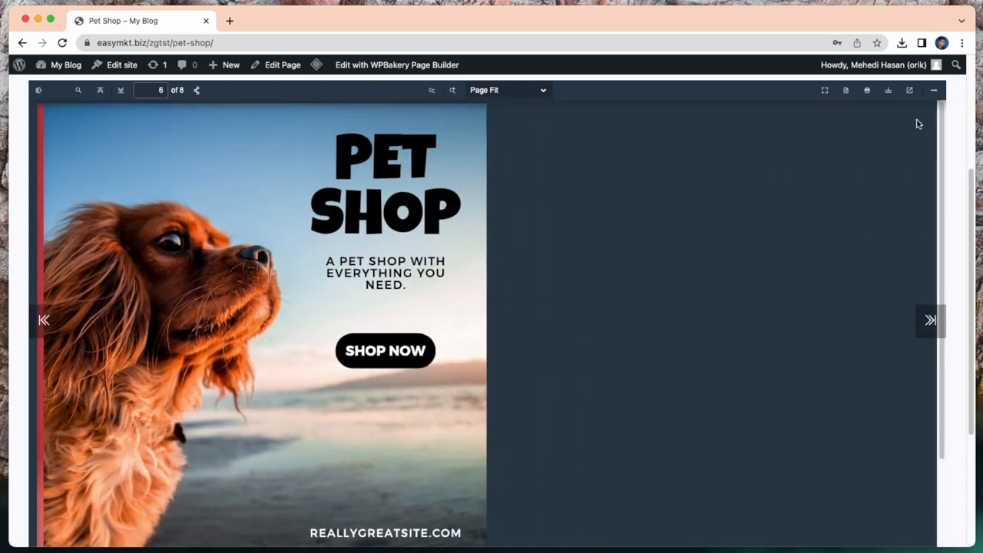
# - Back in the editor, add a second PDF Viewer block as a text link to the 'pet shop' viewer
pyautogui.click(282, 65)
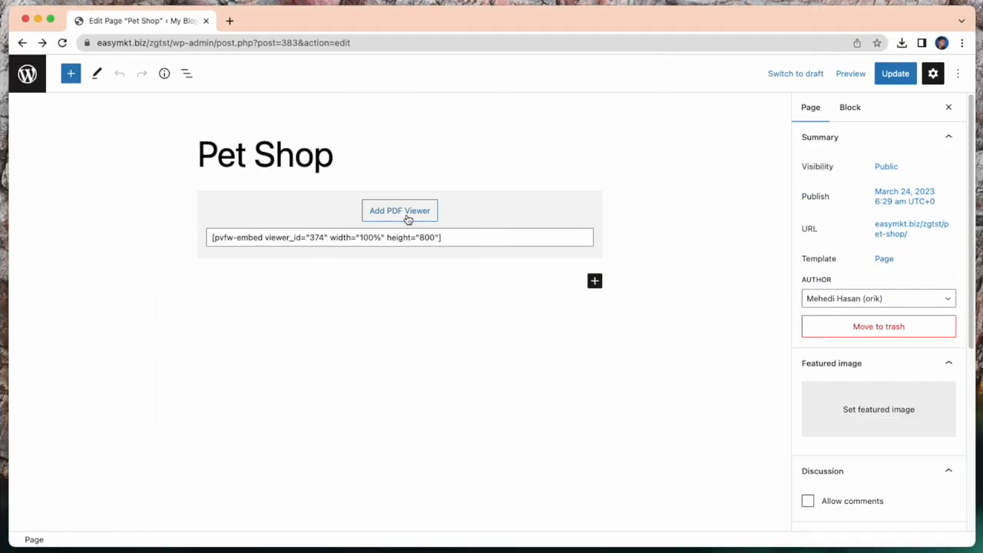
pyautogui.click(594, 280)
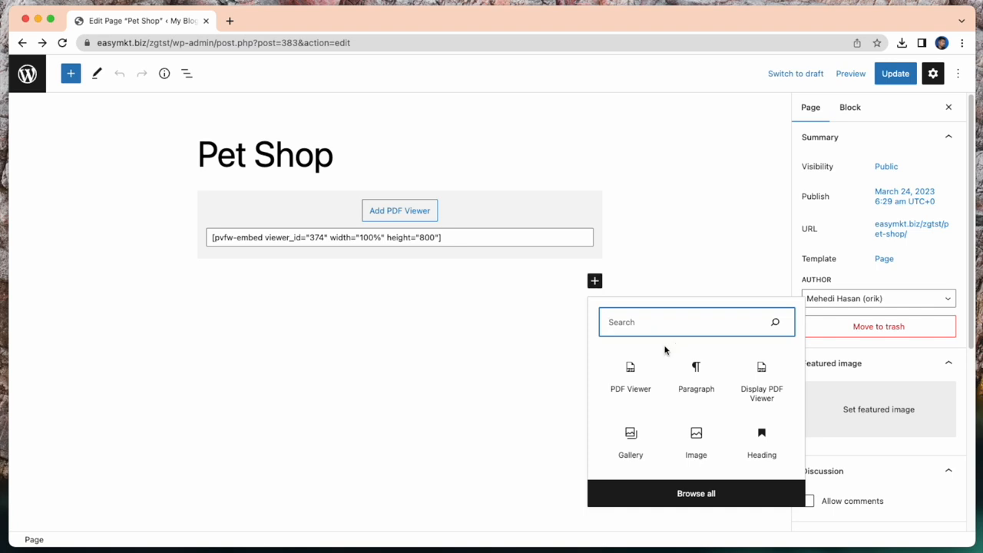
pyautogui.click(629, 373)
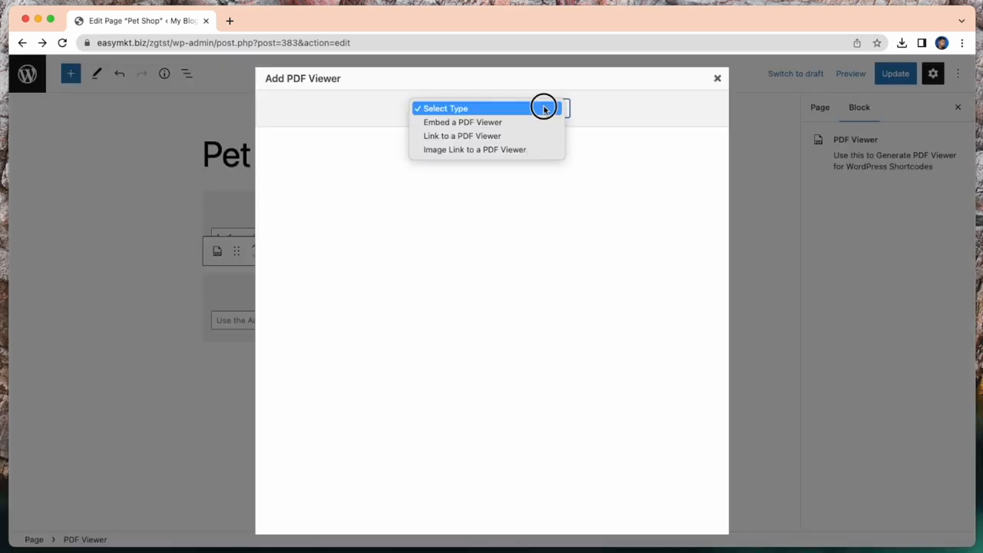
pyautogui.moveTo(461, 135)
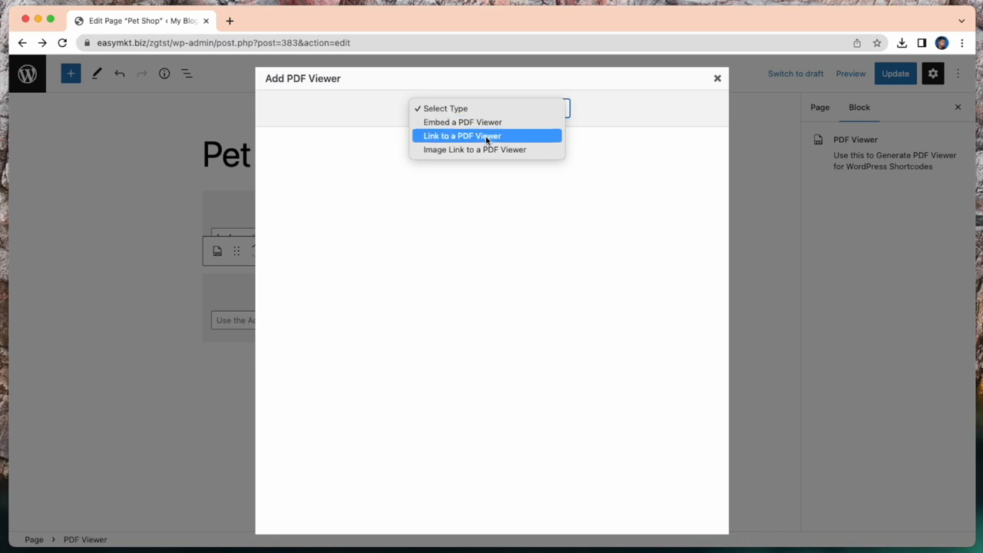
pyautogui.click(462, 135)
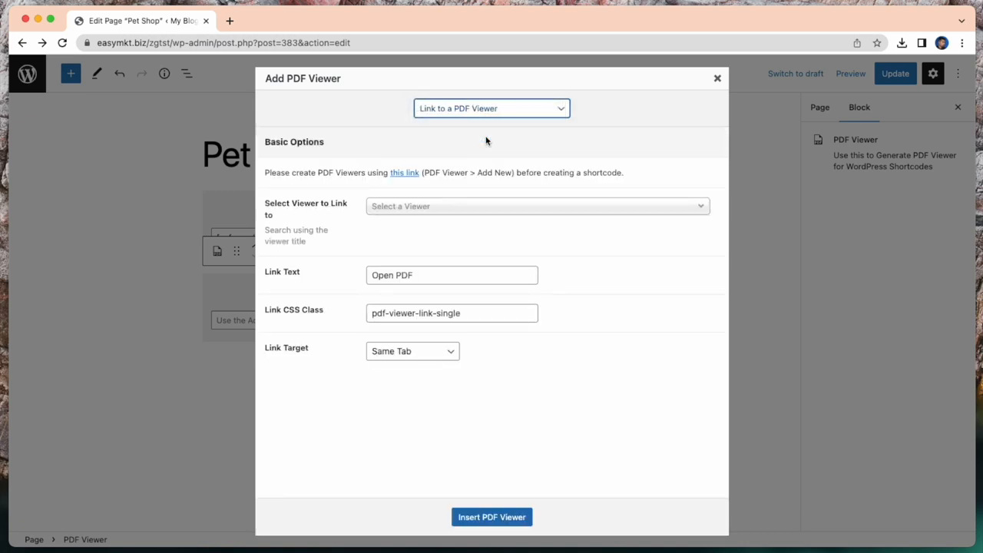
pyautogui.click(536, 206)
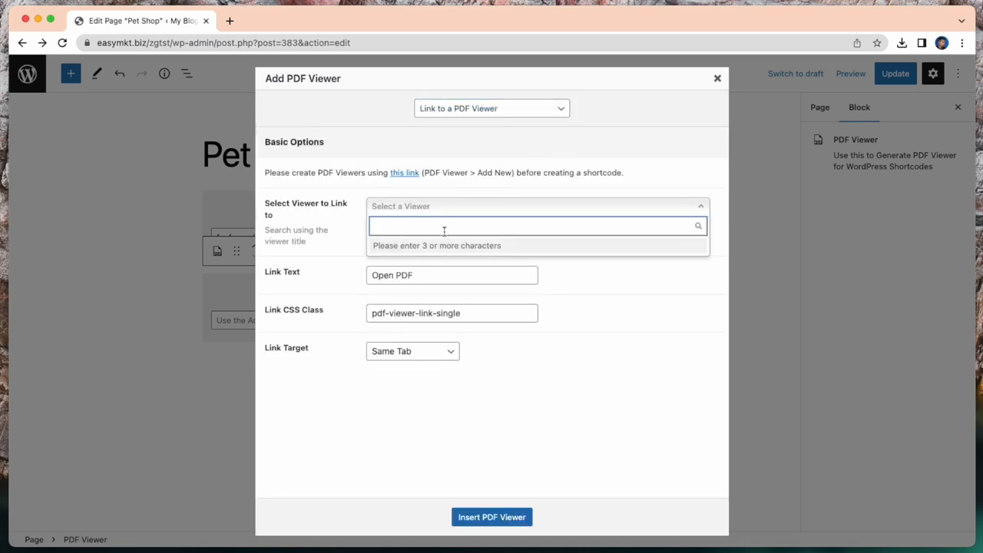
pyautogui.write('pet shop')
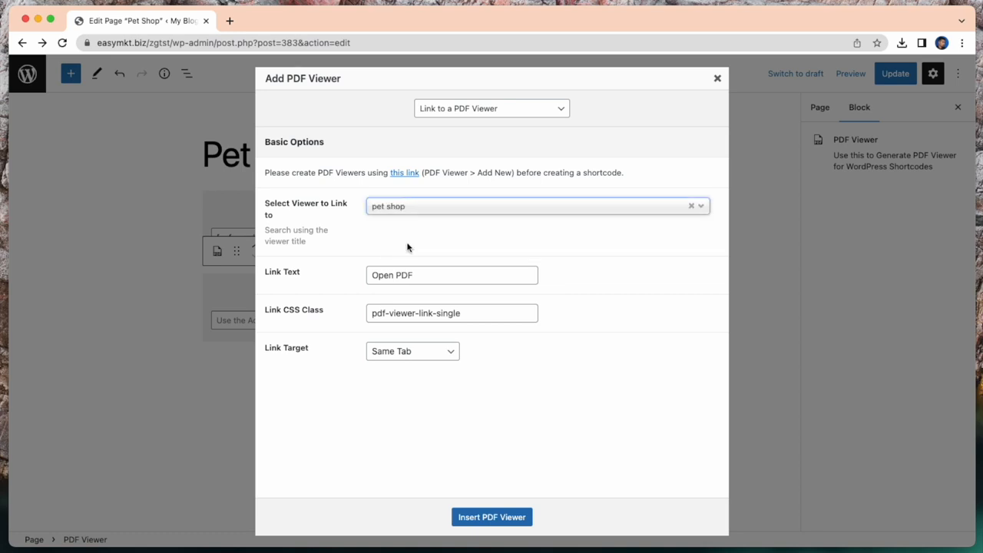
# - Word the link as 'PET PDF' and choose where it opens
pyautogui.click(451, 275)
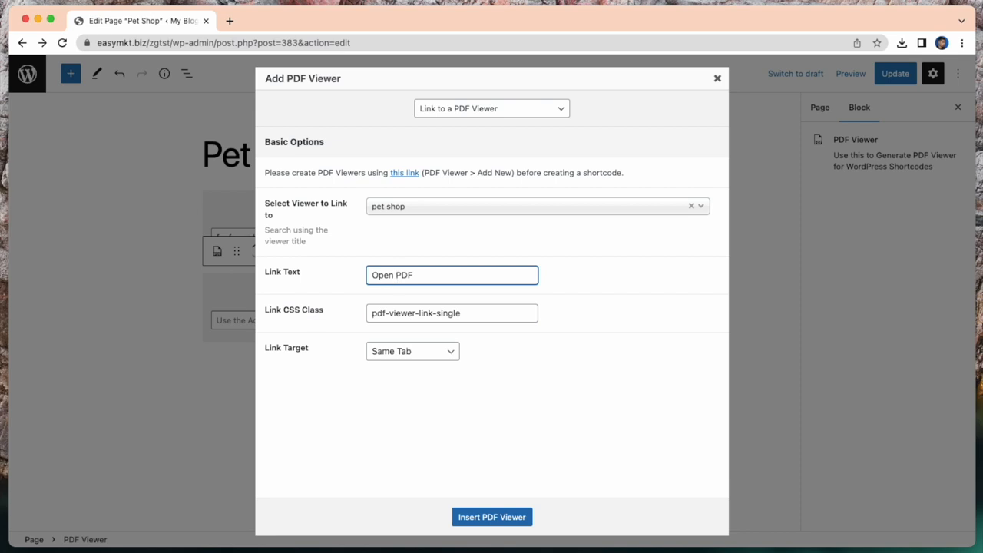
pyautogui.write('PDF')
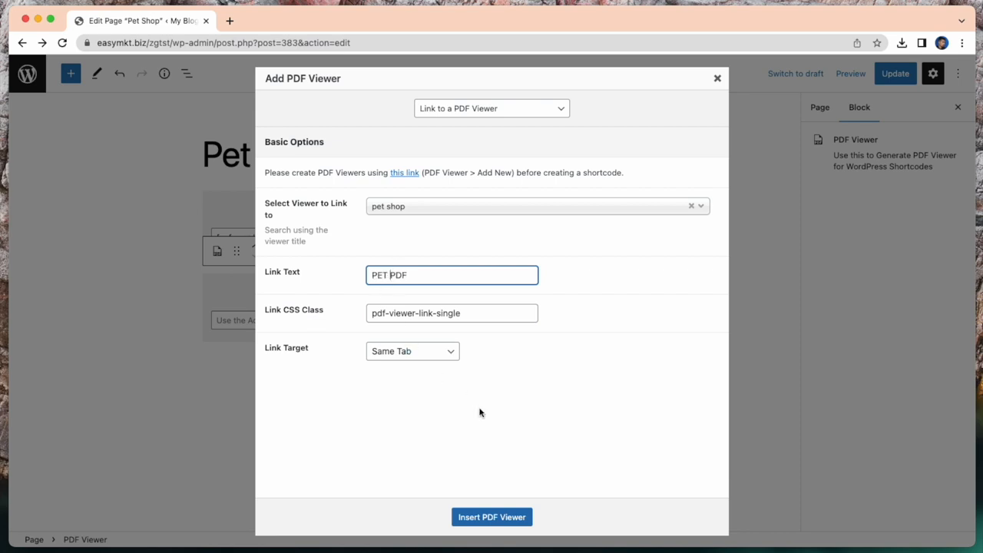
pyautogui.moveTo(442, 355)
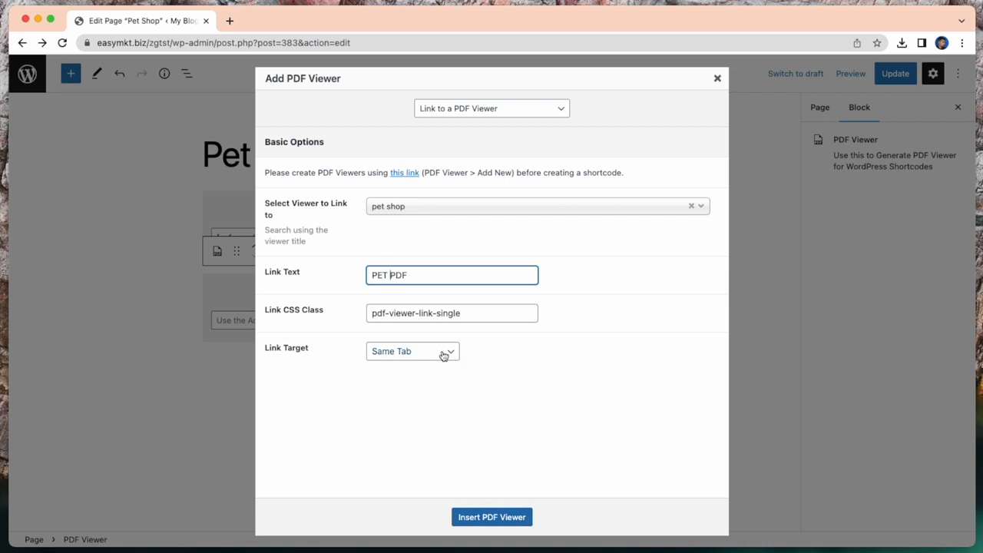
pyautogui.click(411, 350)
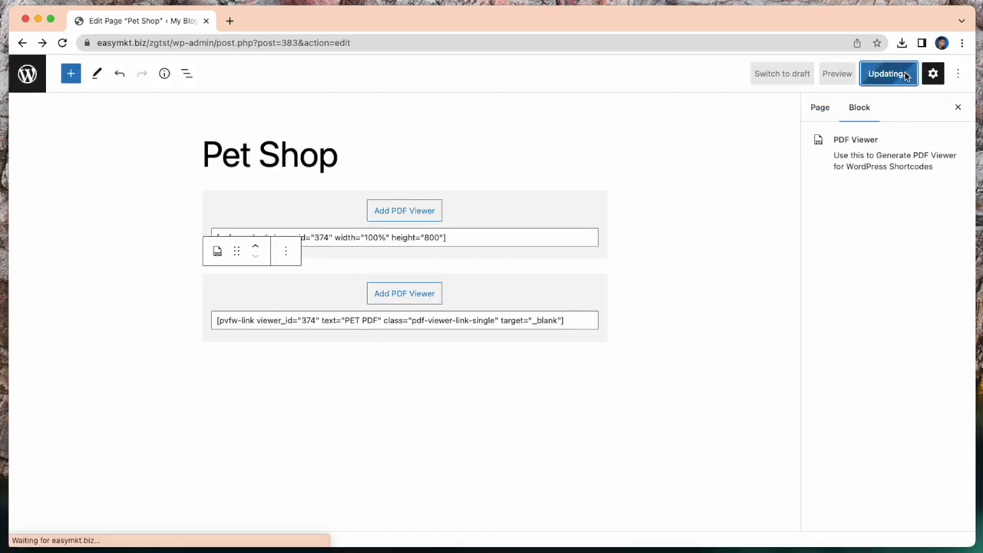
pyautogui.click(888, 73)
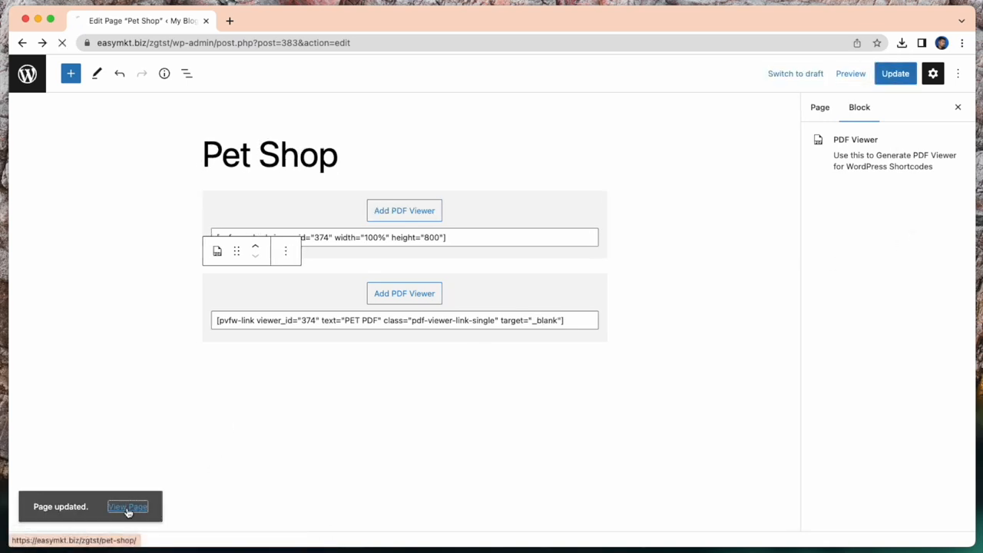
pyautogui.click(127, 507)
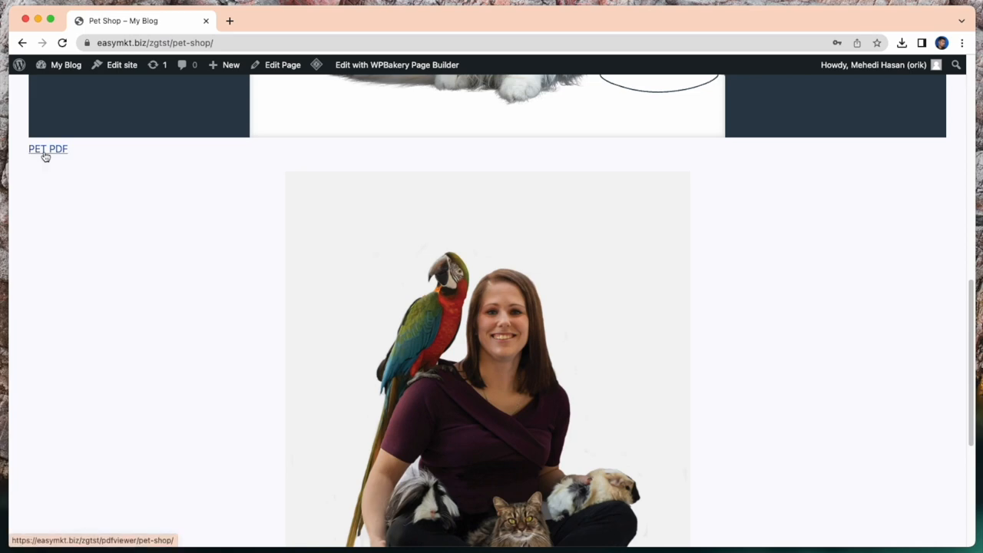
pyautogui.click(48, 147)
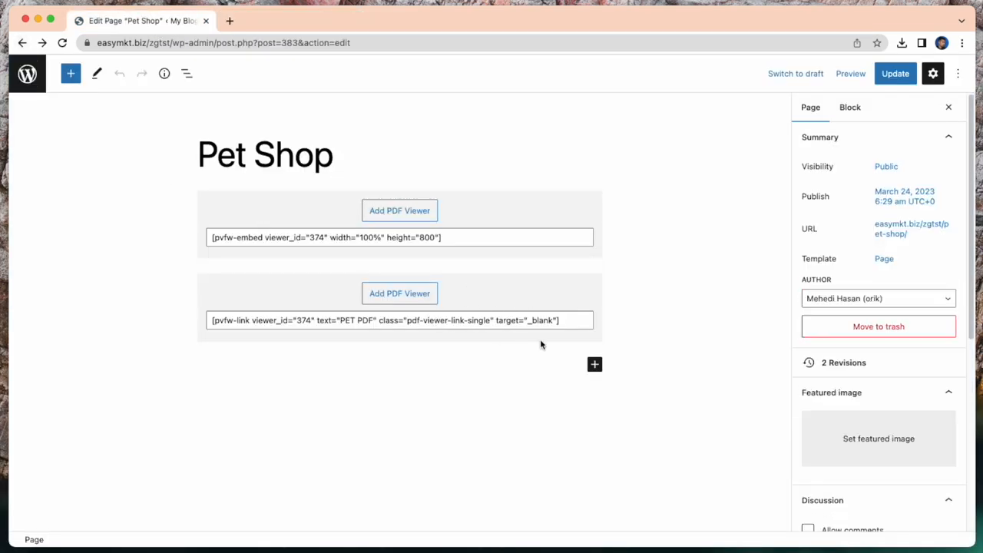
# - Add a third PDF Viewer block as an image link to the 'pet shop' viewer
pyautogui.click(594, 364)
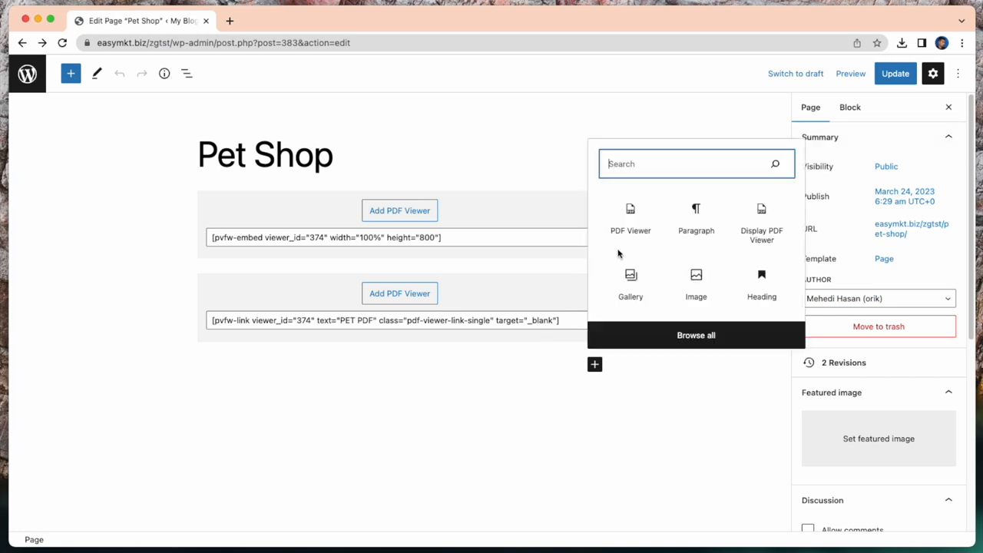
pyautogui.click(630, 218)
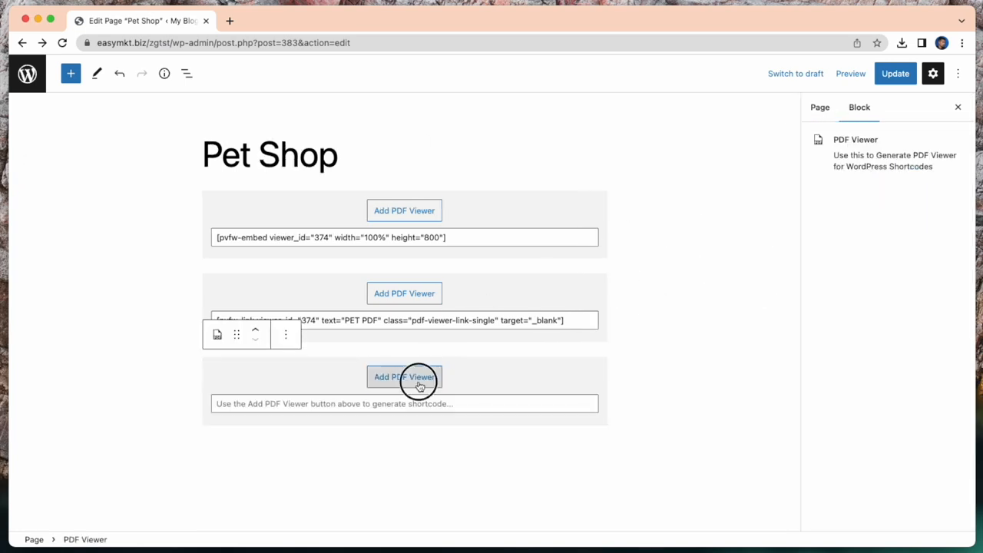
pyautogui.click(404, 377)
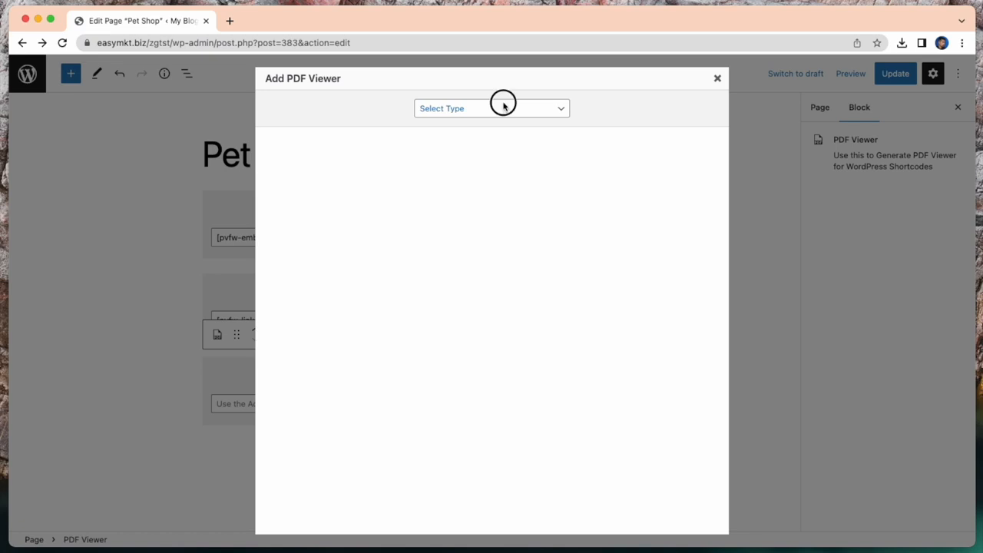
pyautogui.click(492, 108)
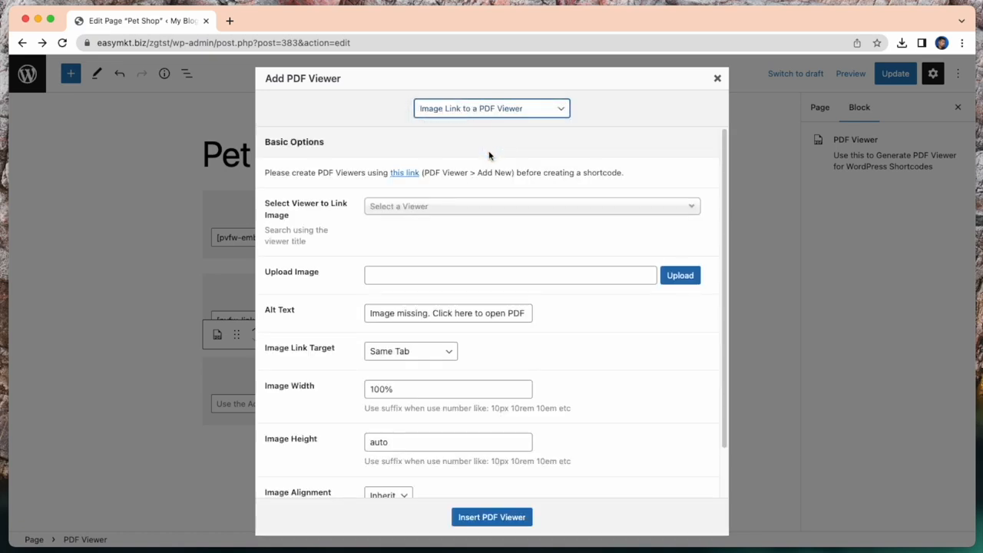
pyautogui.click(530, 206)
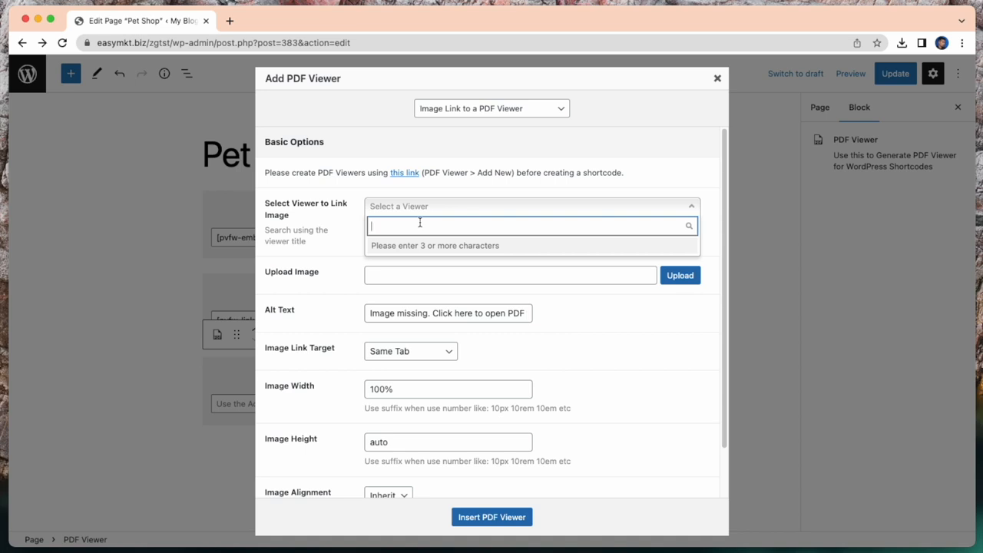
pyautogui.write('pet shop')
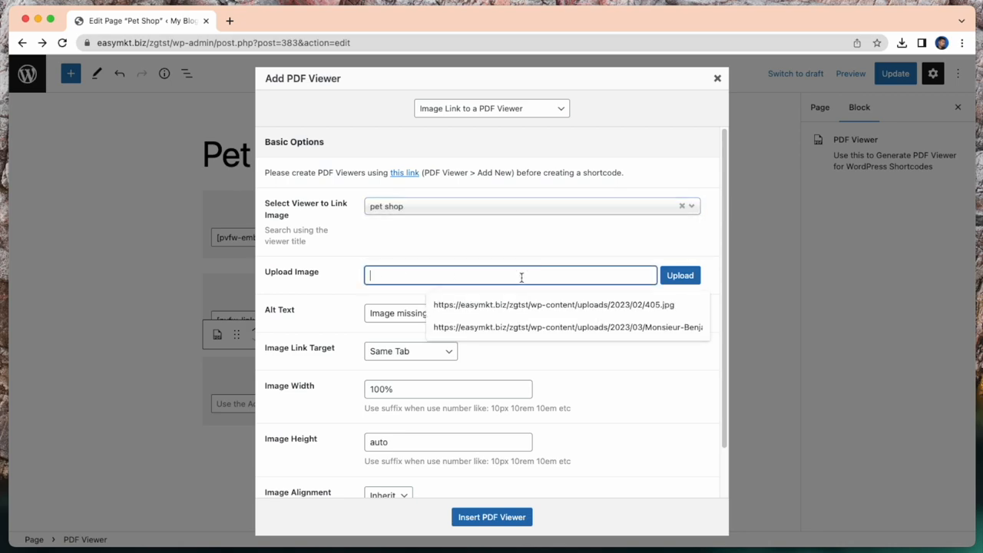
# - Use the woman-with-pets photo as the link image, open it in a new tab, and insert the shortcode
pyautogui.click(680, 275)
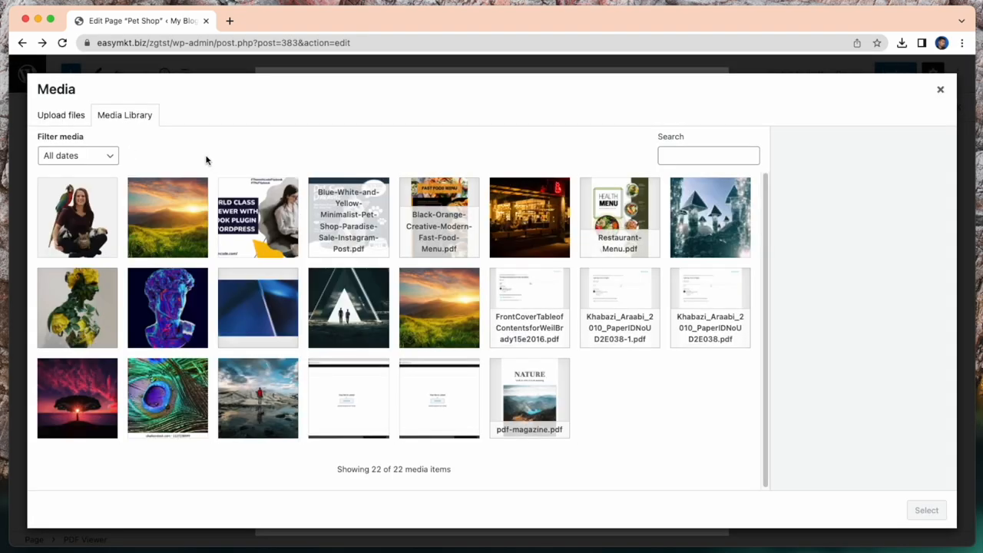
pyautogui.click(77, 218)
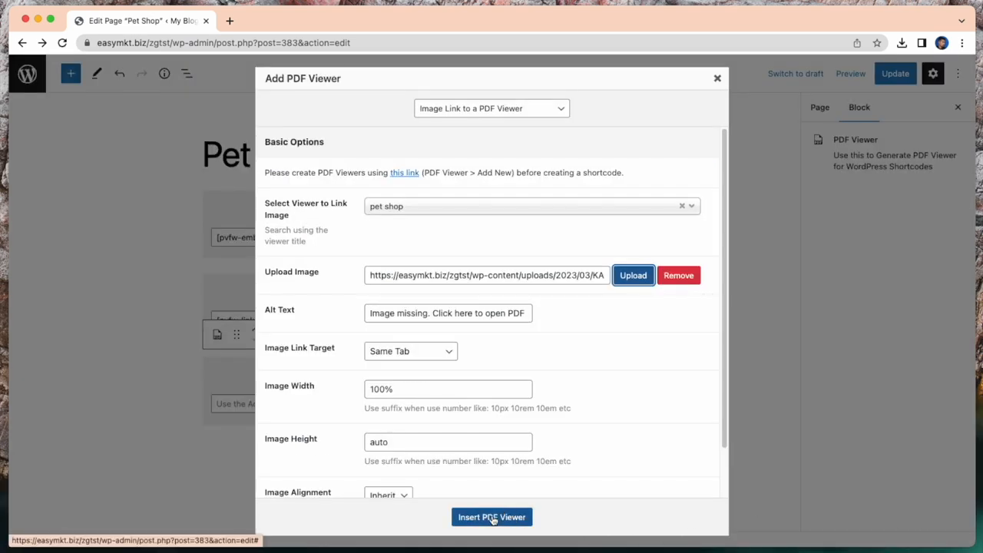
pyautogui.click(412, 350)
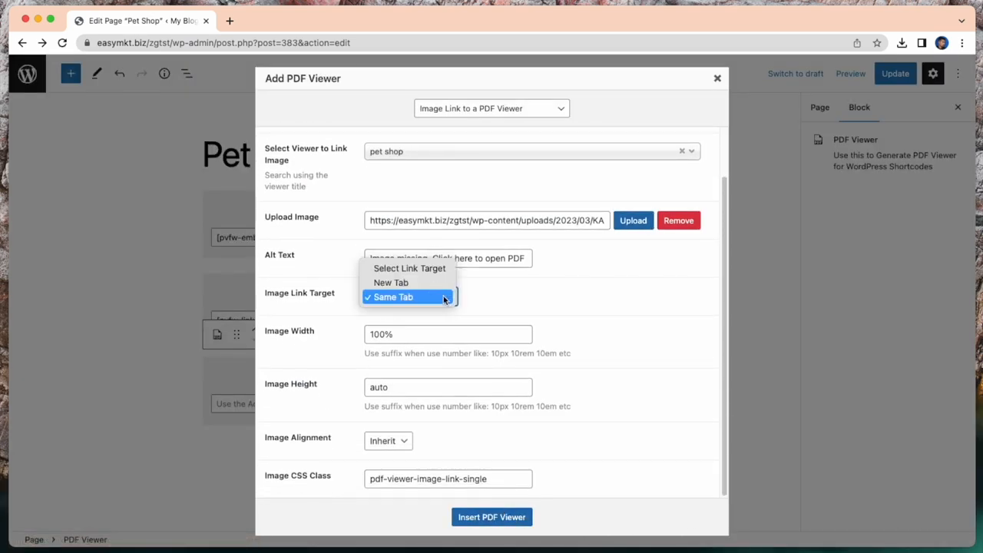
pyautogui.click(390, 283)
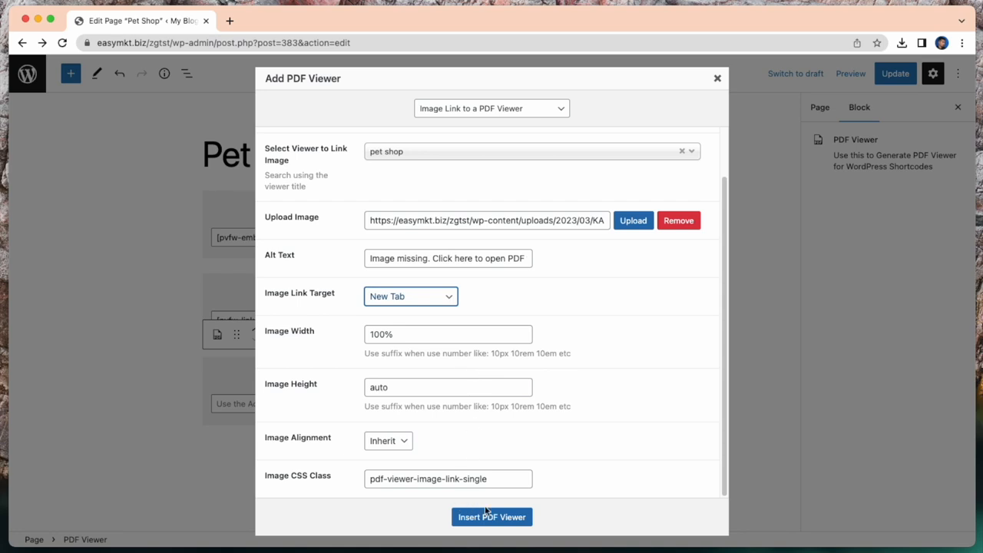
pyautogui.click(492, 516)
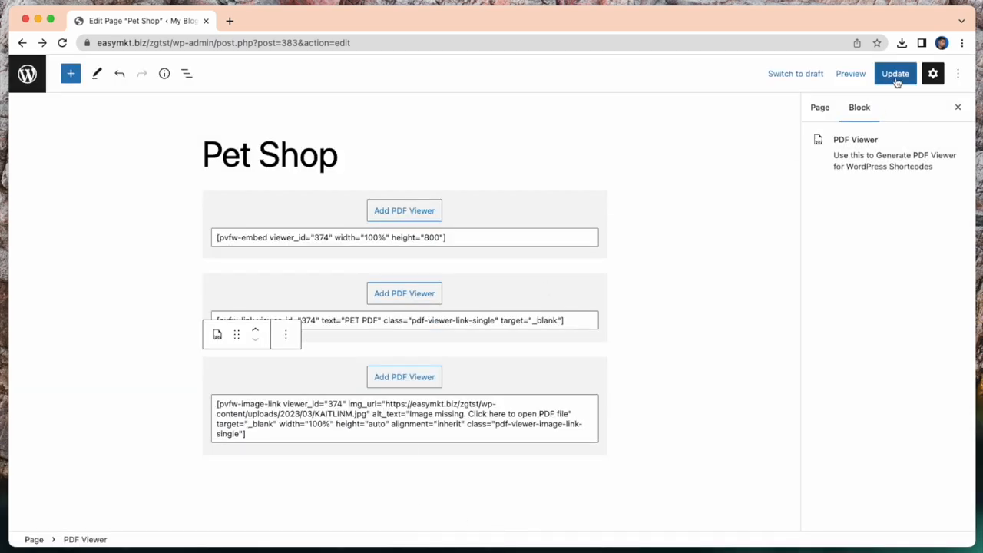
# - Update the Pet Shop page and view it live, checking the flipbook, link and image
pyautogui.click(896, 74)
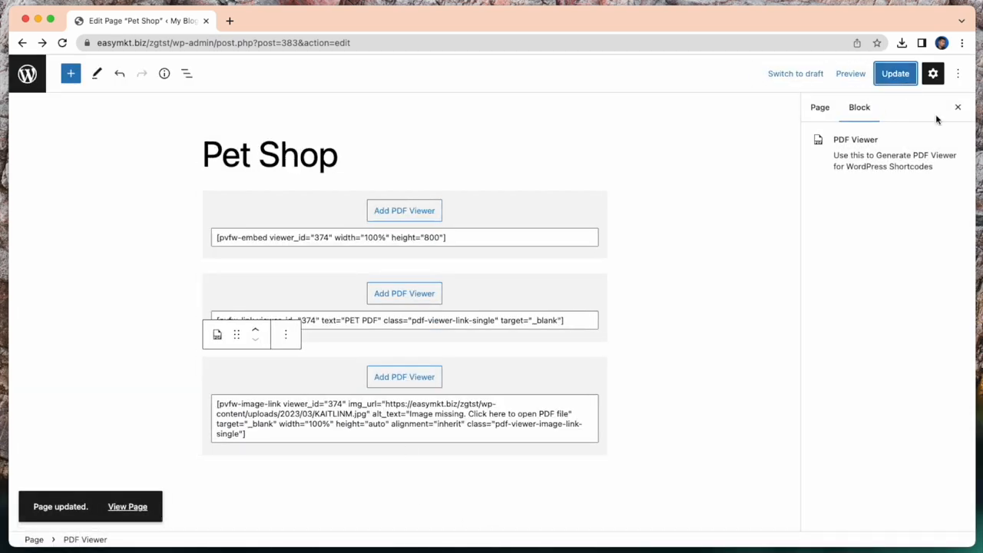
pyautogui.click(128, 507)
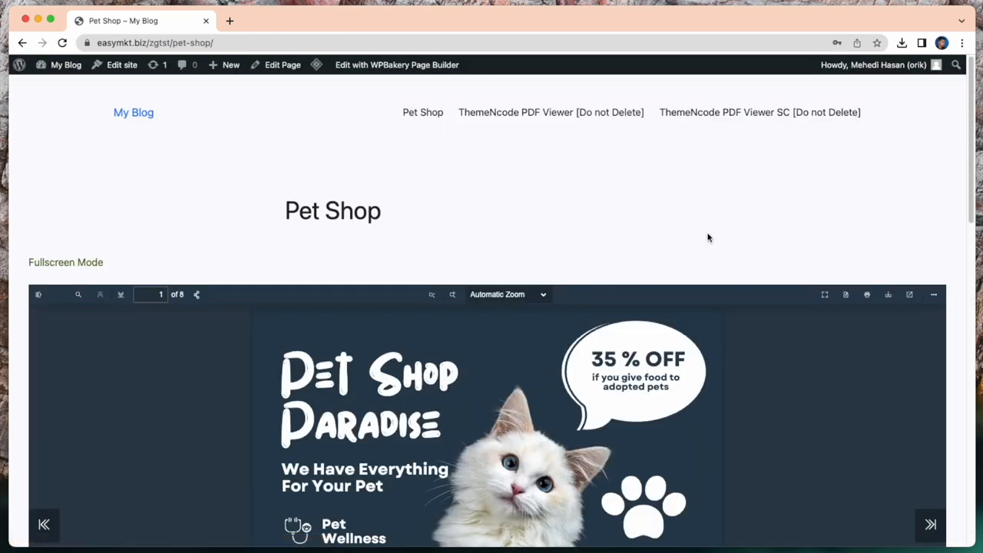
pyautogui.moveTo(679, 178)
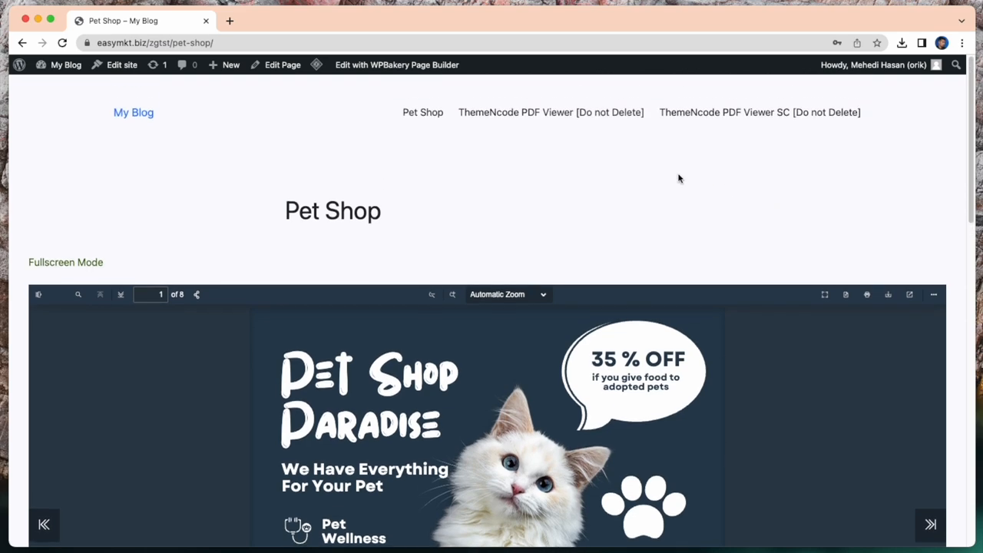
pyautogui.scroll(-3)
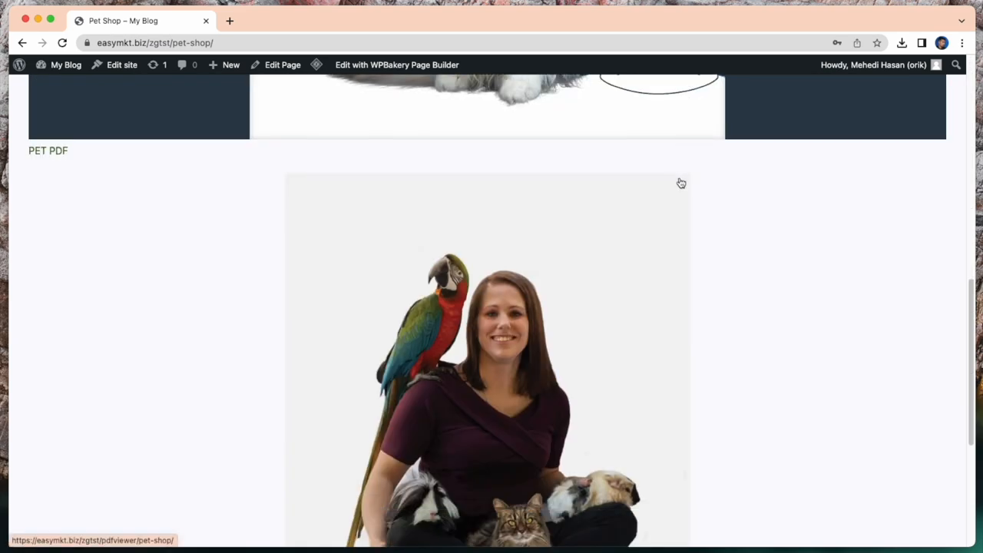
pyautogui.scroll(3)
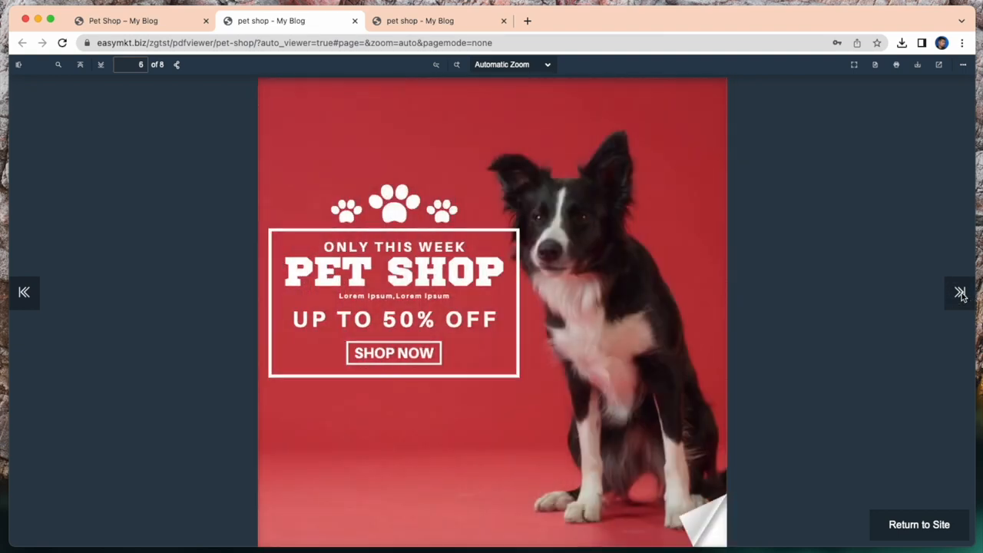
# - Open the flipbook from the image link in a new tab, then return to the live page
pyautogui.click(123, 21)
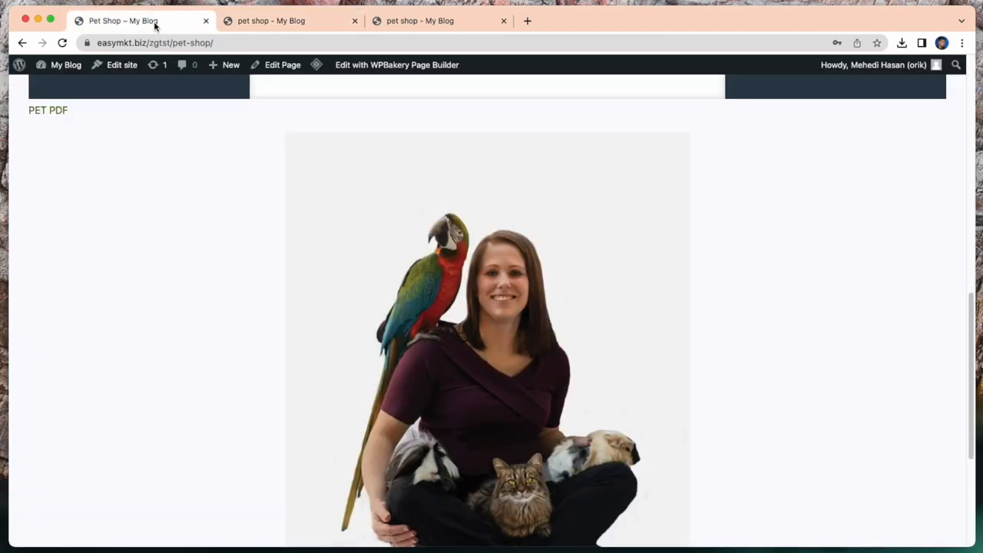
pyautogui.scroll(-3)
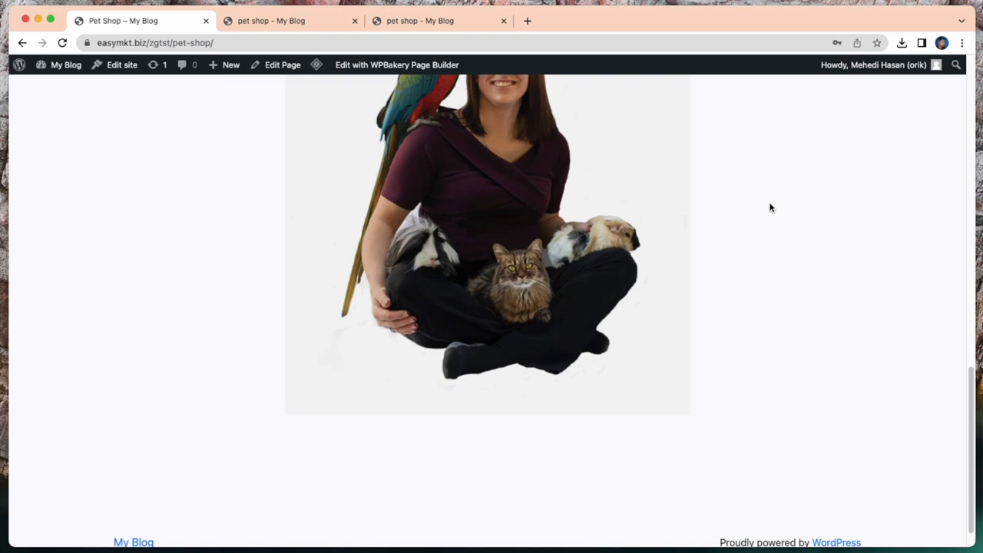